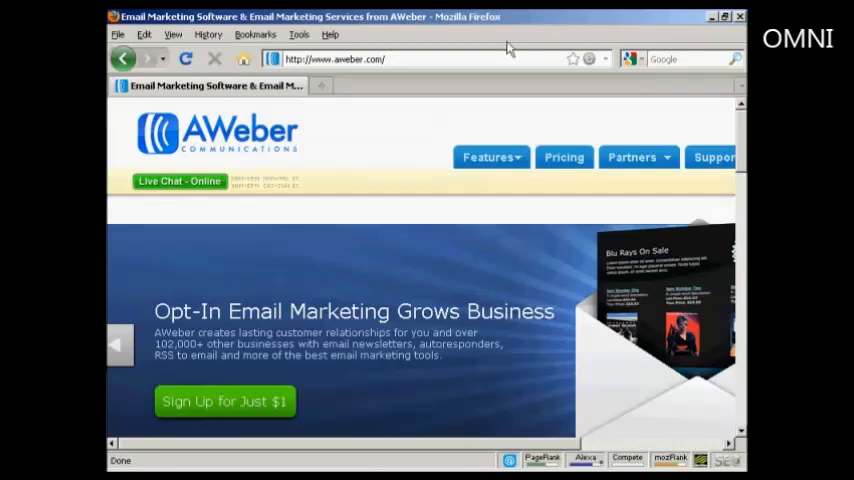
mouse_move(385, 78)
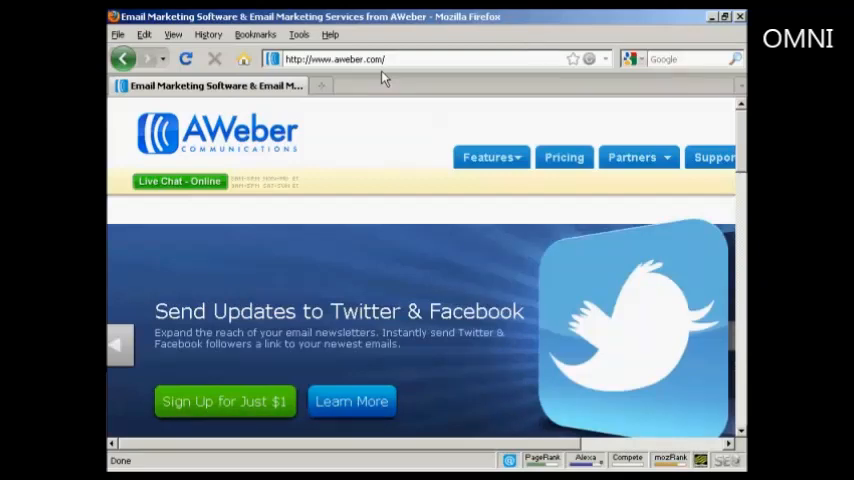
mouse_move(277, 361)
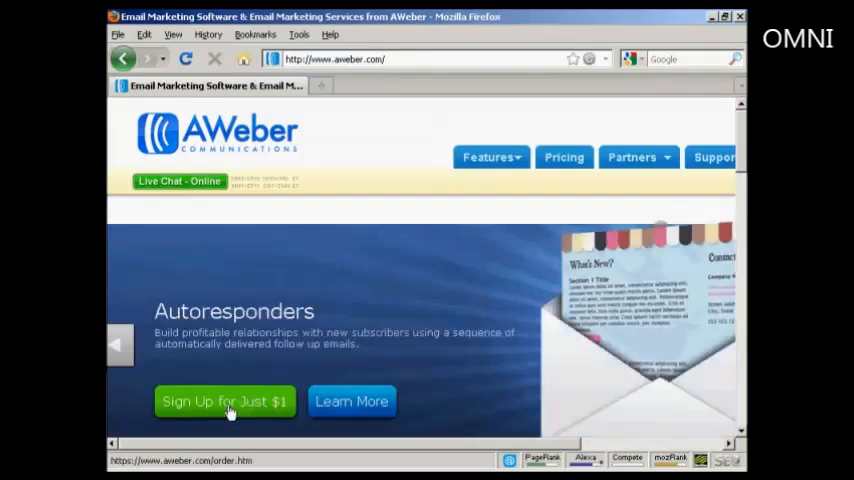
Step: Choose the green 'Sign Up for Just $1' trial offer on aweber.com
left_click(224, 401)
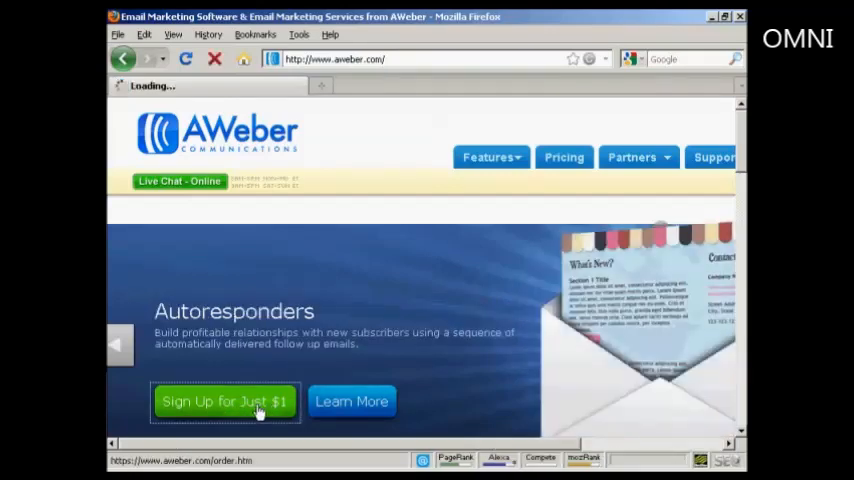
Step: Review the order form, keep the Monthly plan, and complete the $1 trial order
left_click(224, 401)
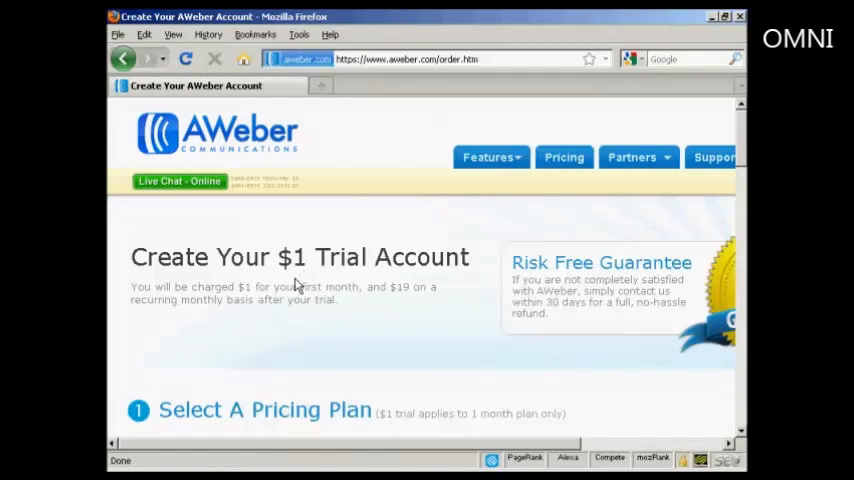
mouse_move(240, 298)
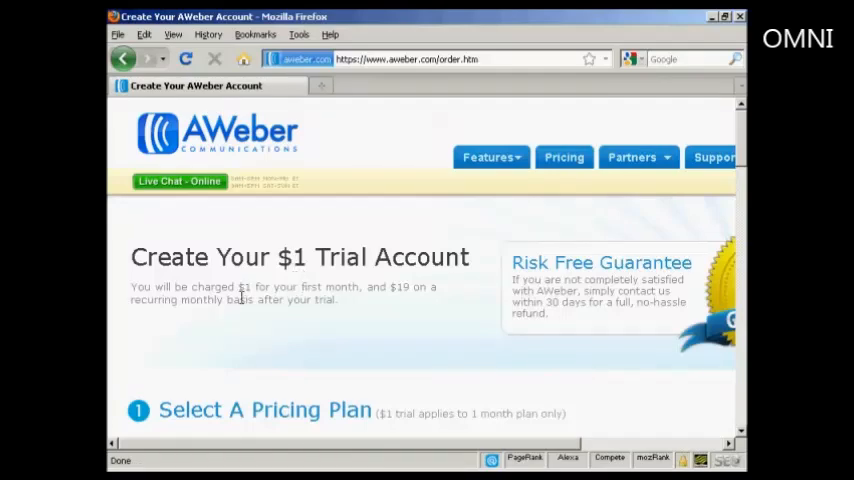
mouse_move(413, 311)
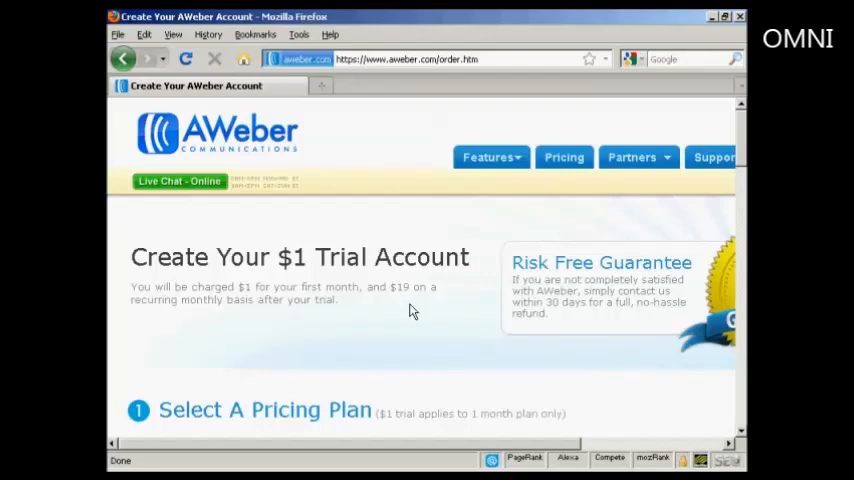
mouse_move(477, 346)
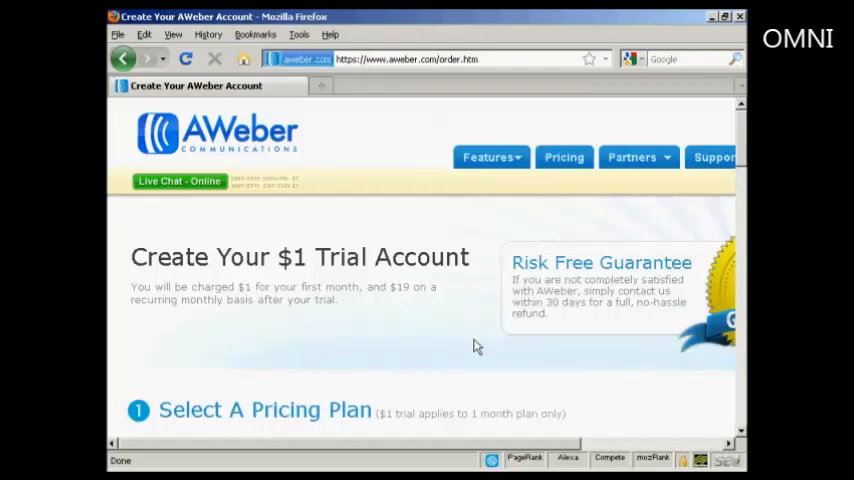
mouse_move(635, 344)
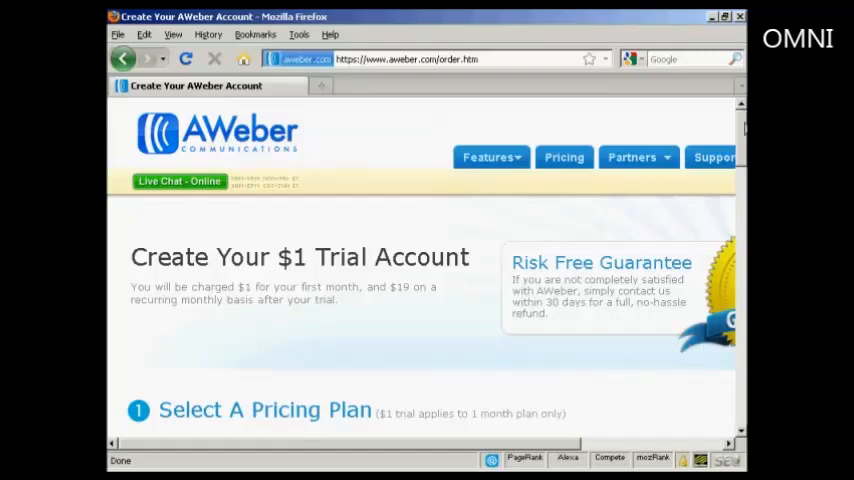
scroll("down", 3)
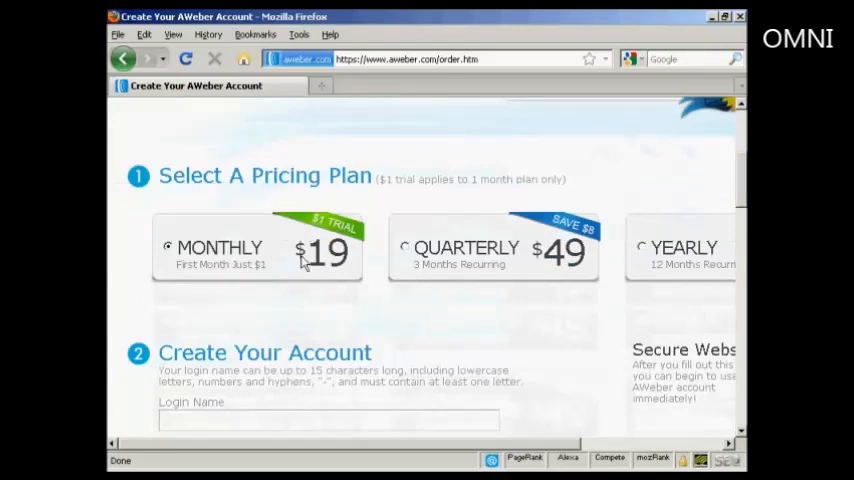
mouse_move(416, 265)
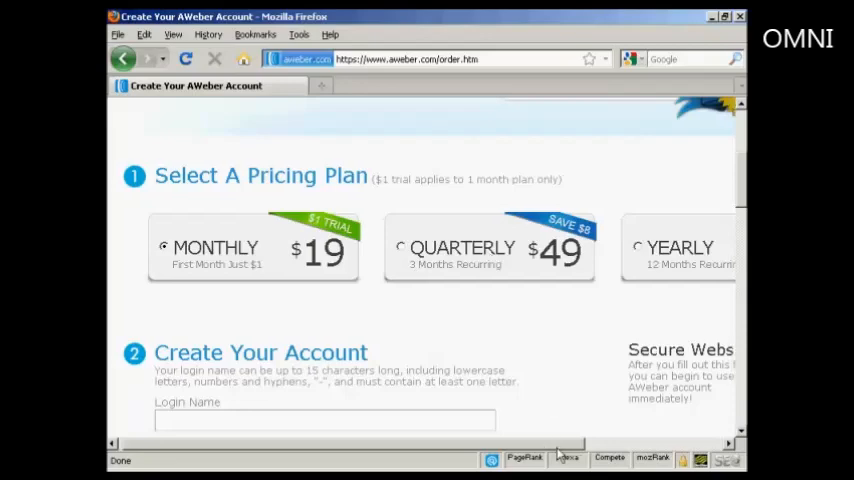
scroll("right", 3)
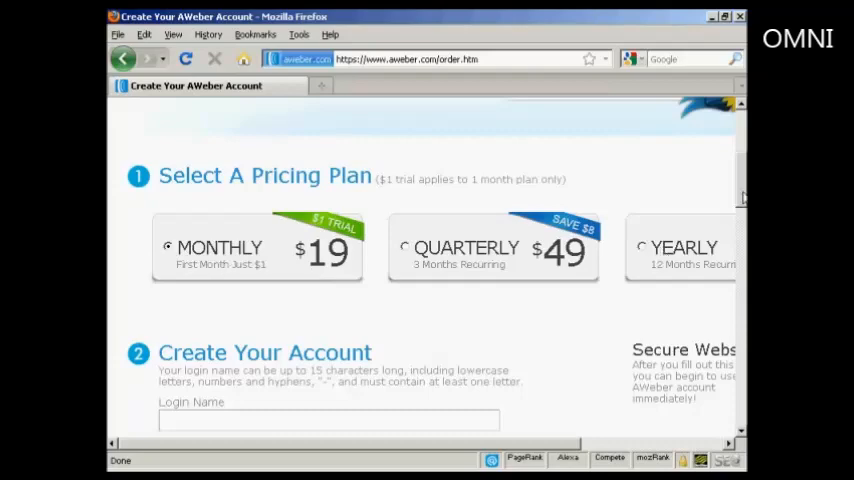
scroll("down", 3)
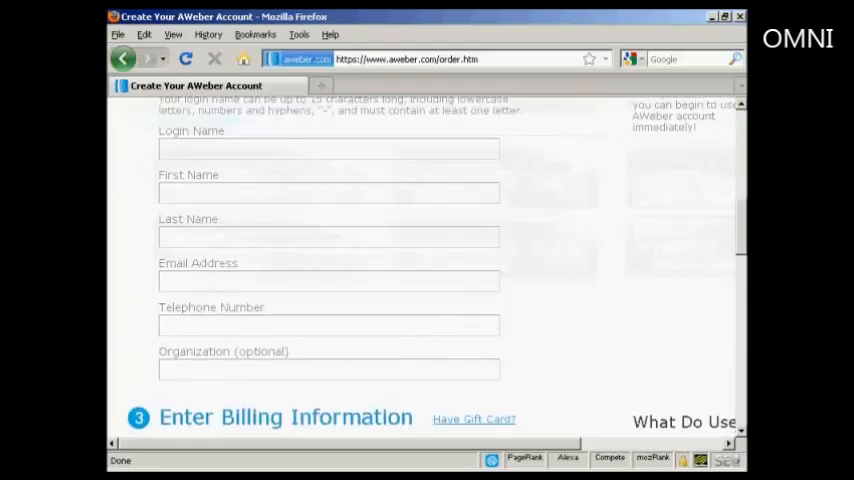
scroll("up", 3)
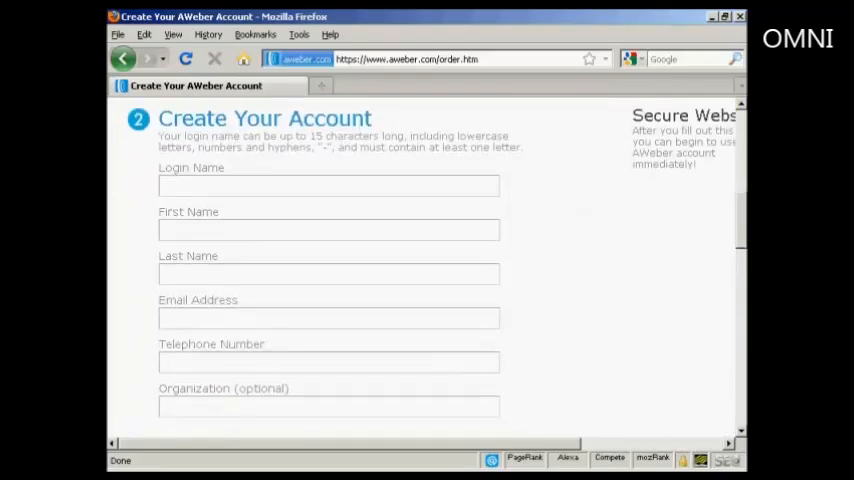
left_click(329, 186)
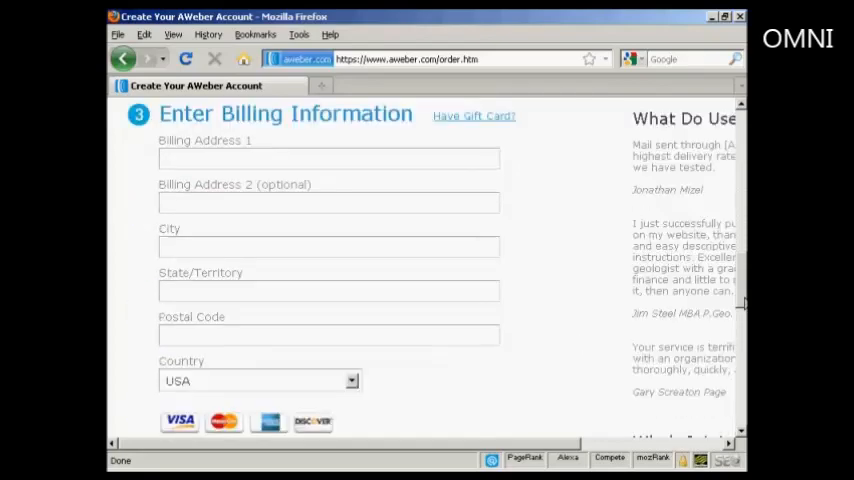
scroll("down", 3)
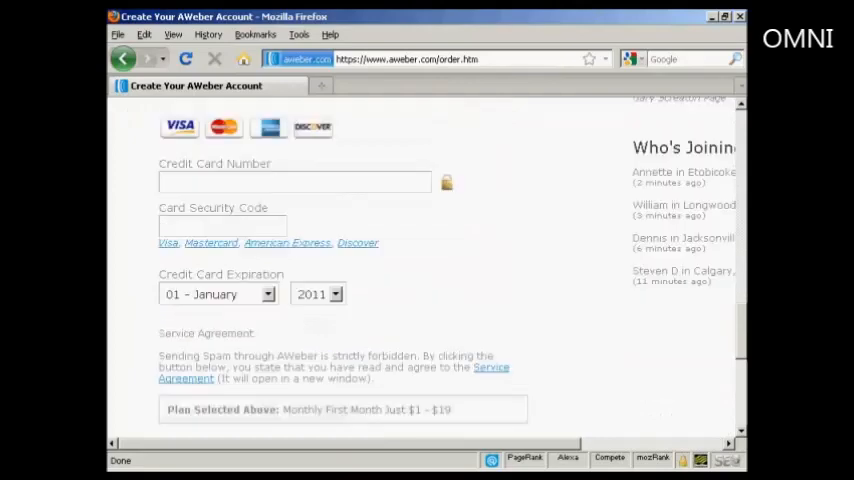
scroll("down", 3)
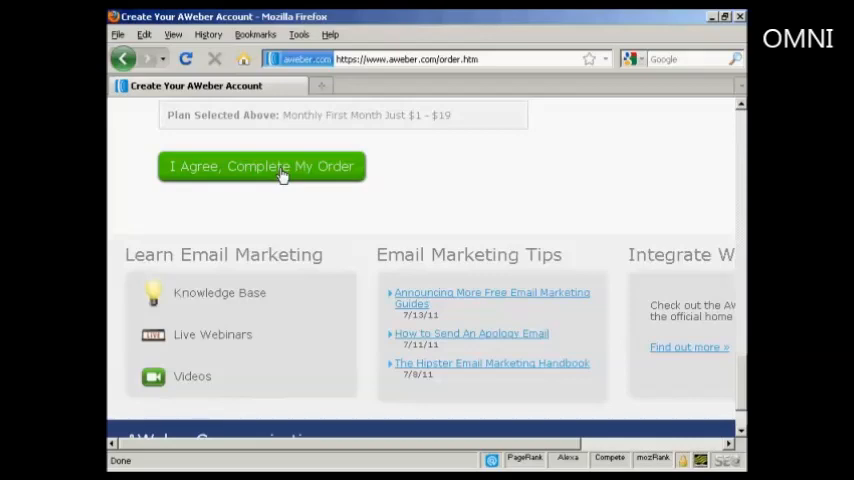
mouse_move(483, 180)
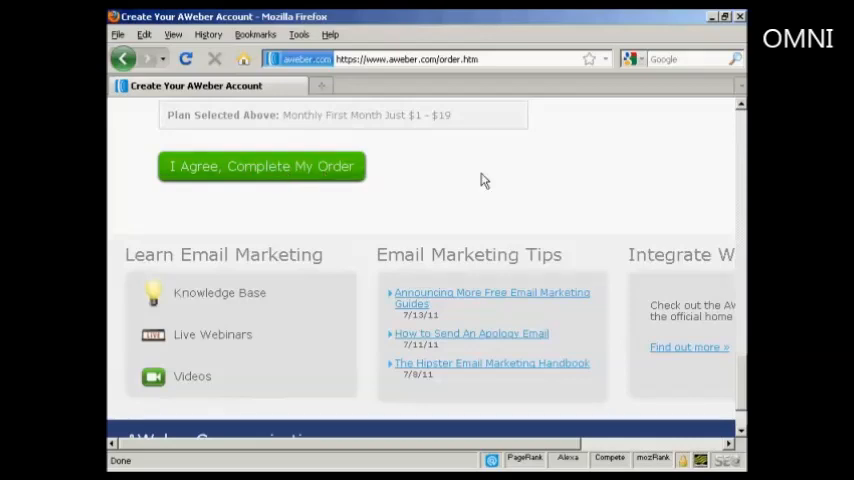
left_click(261, 166)
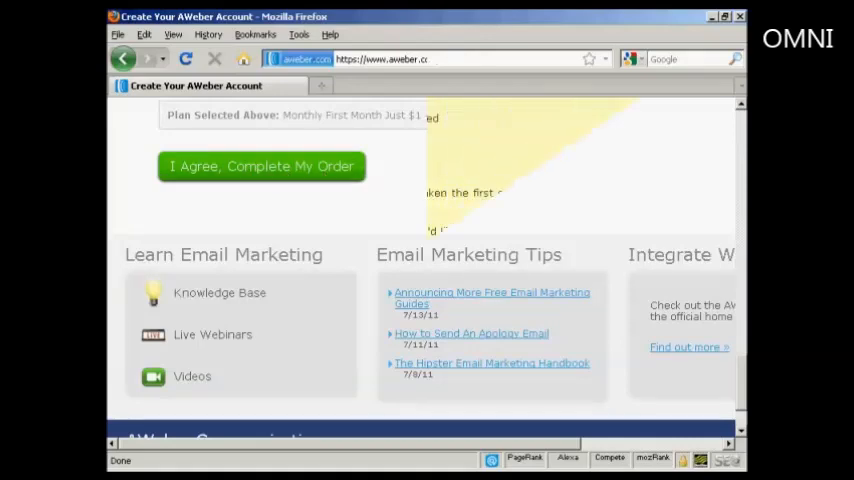
left_click(261, 166)
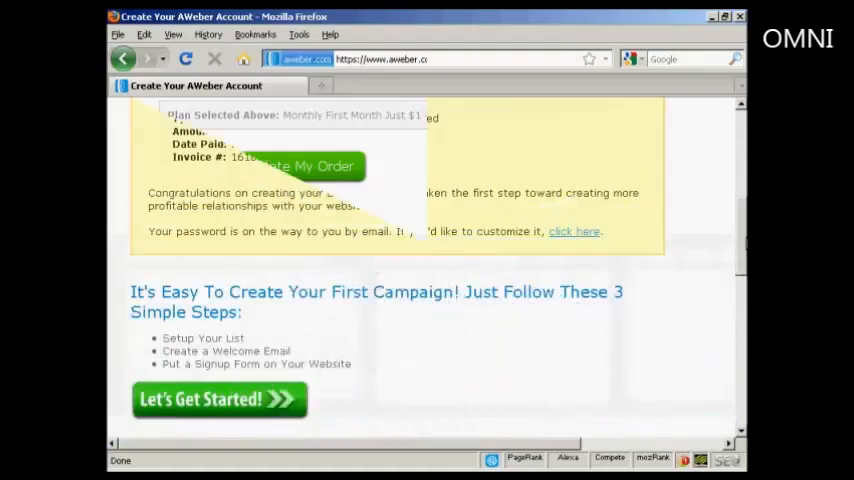
left_click(305, 166)
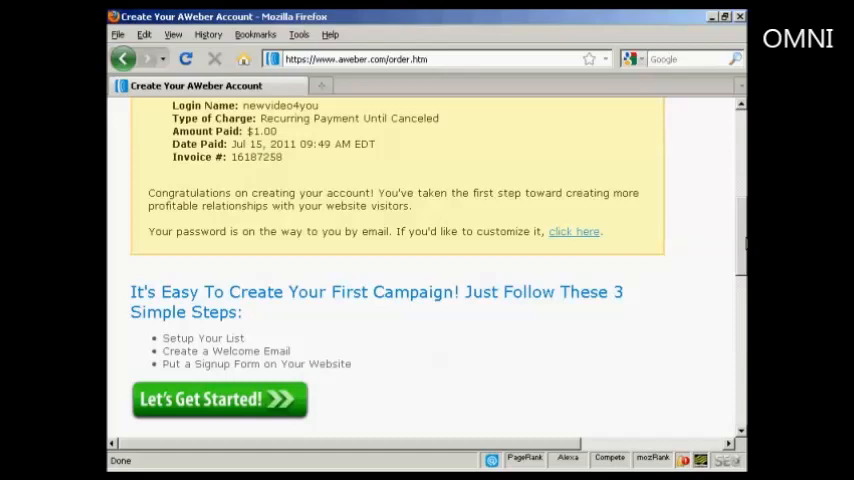
scroll("down", 3)
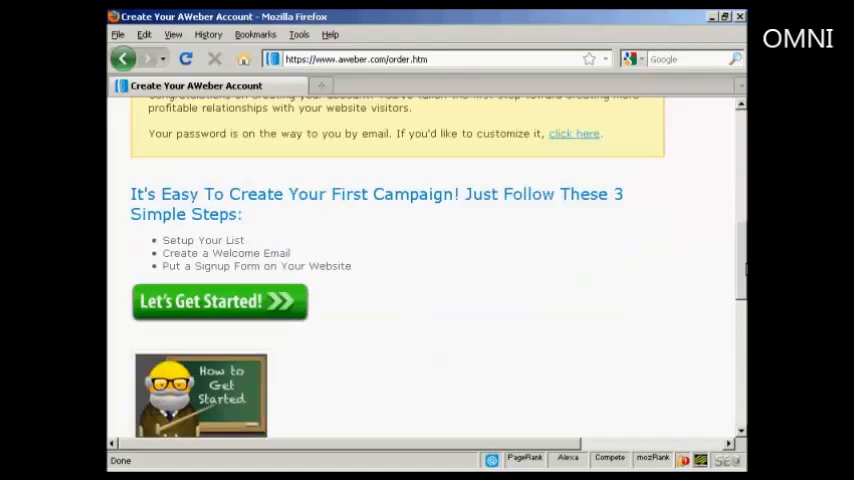
scroll("down", 3)
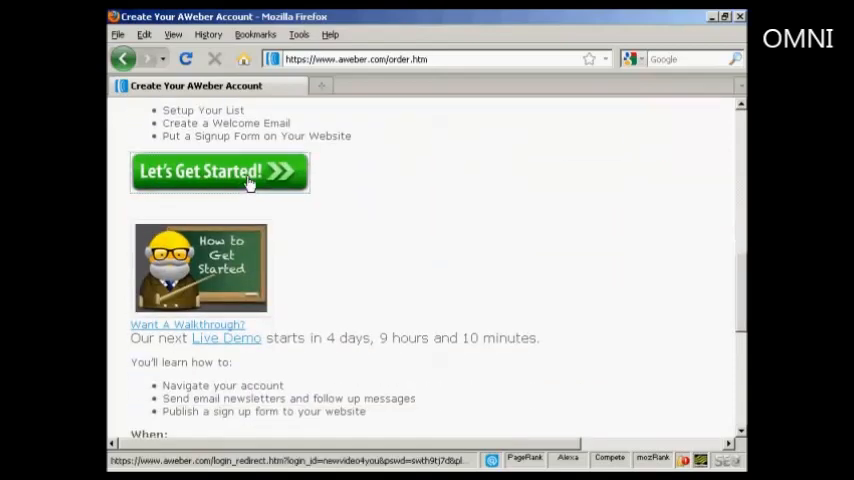
left_click(219, 171)
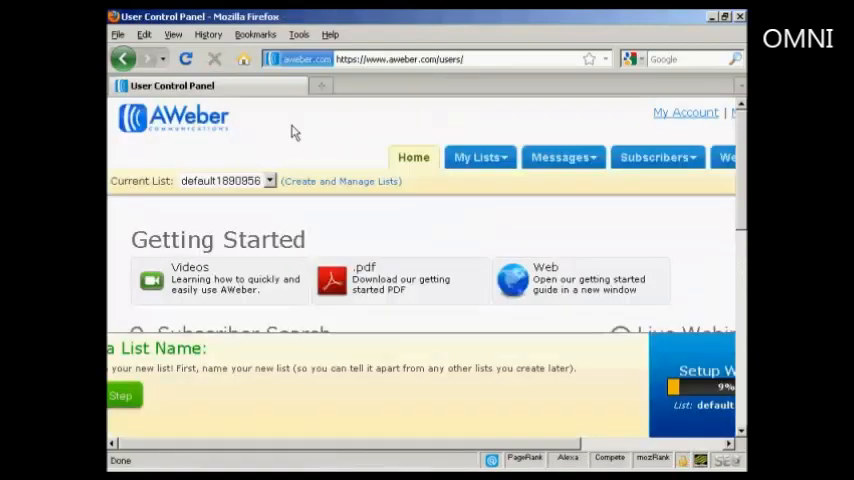
mouse_move(298, 223)
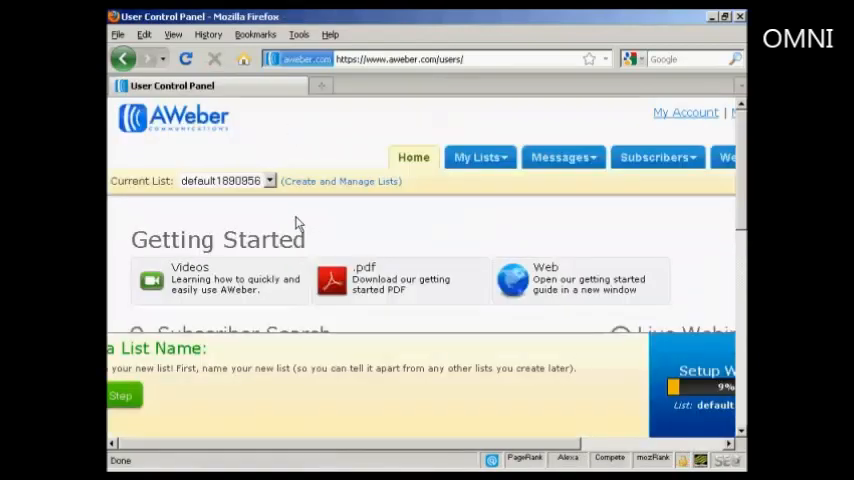
mouse_move(378, 245)
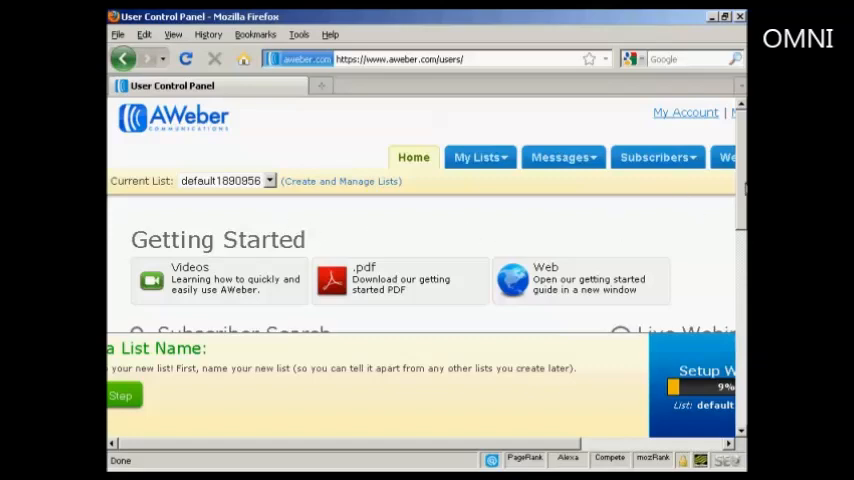
scroll("down", 3)
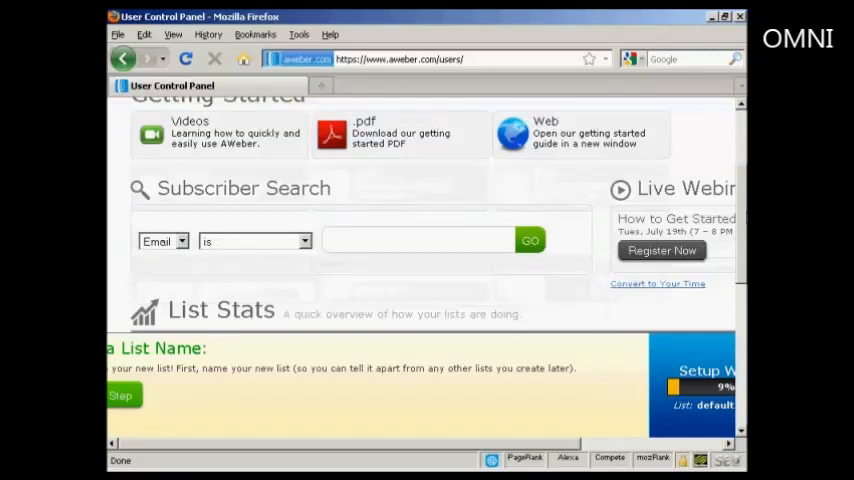
scroll("down", 3)
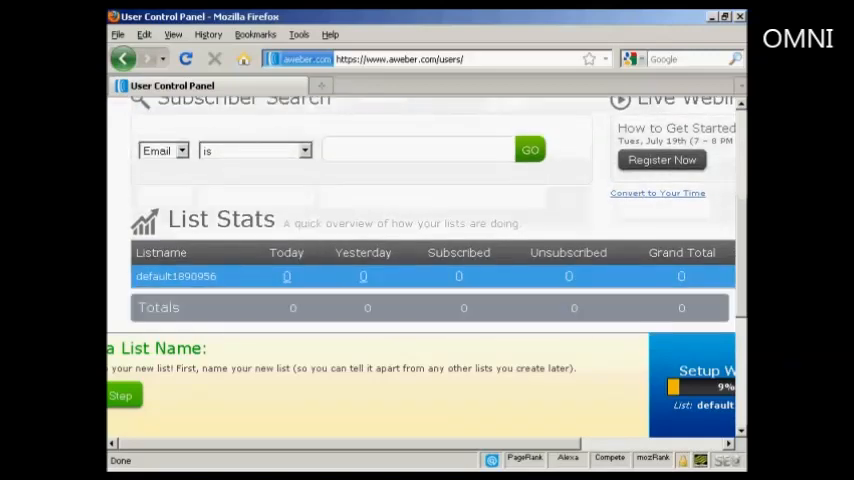
scroll("up", 3)
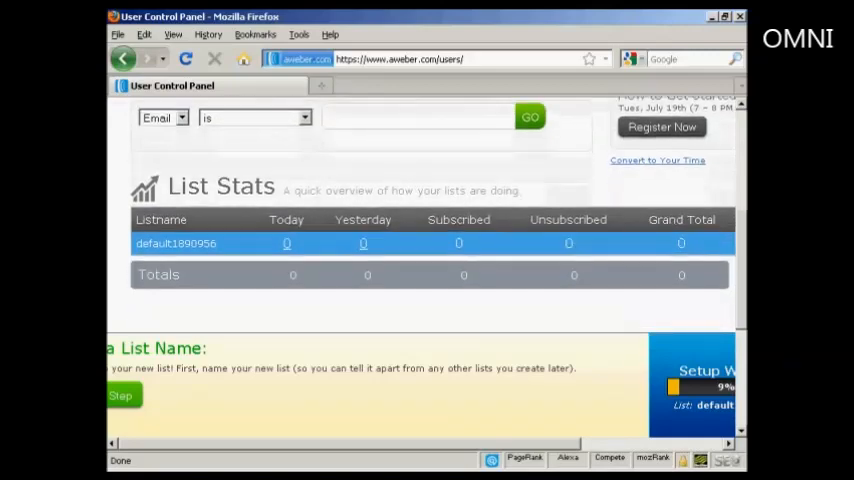
scroll("up", 3)
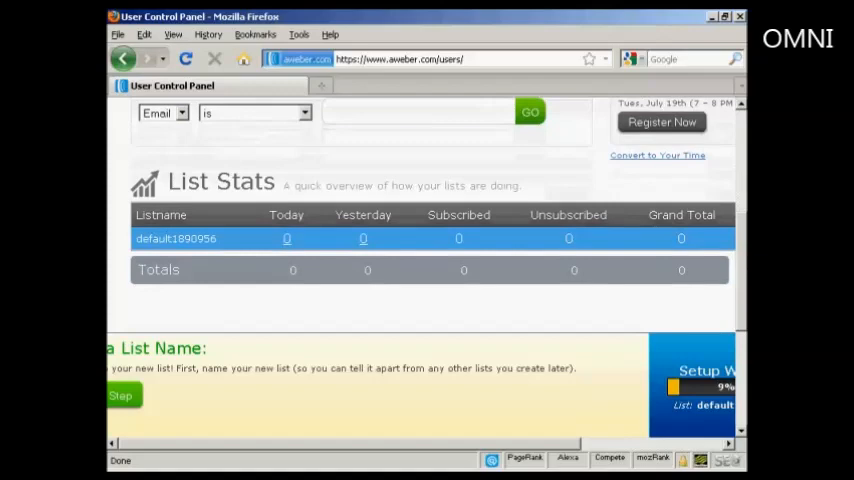
scroll("up", 3)
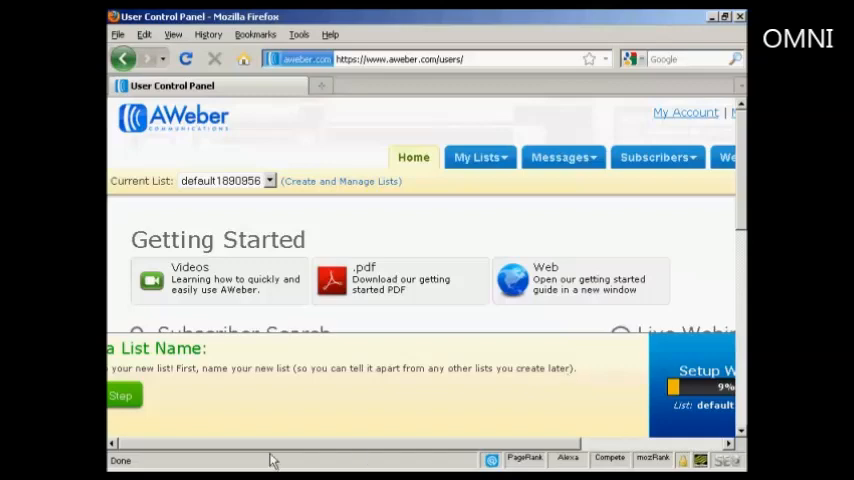
mouse_move(115, 370)
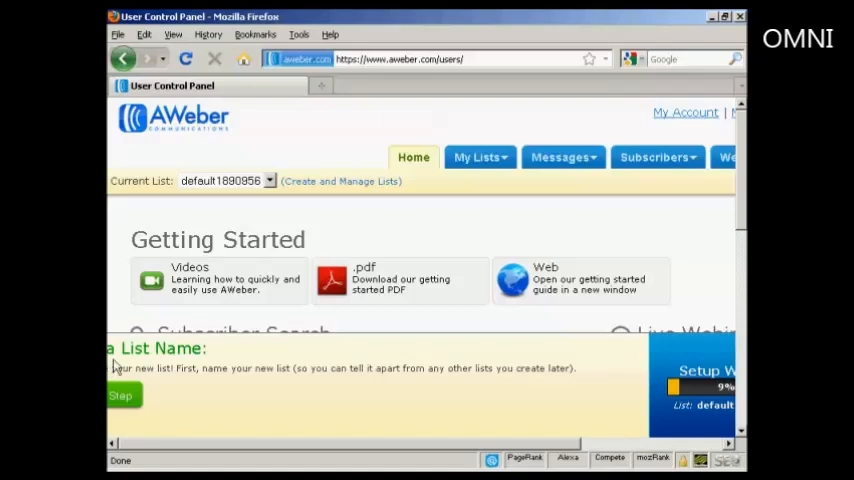
mouse_move(155, 369)
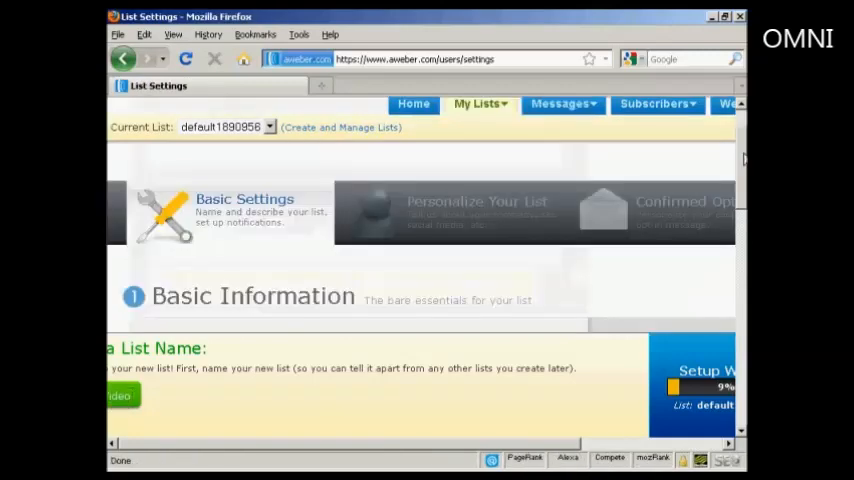
Step: Enter 'Main List' as the default list's description in List Settings
scroll("down", 3)
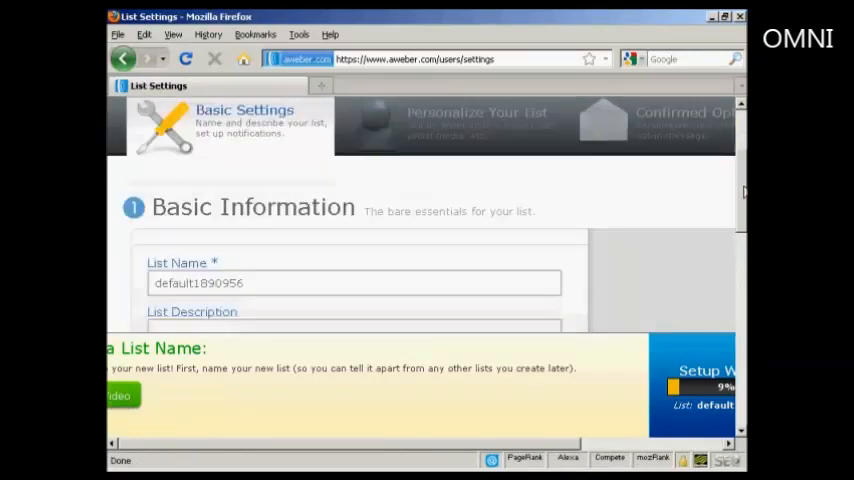
scroll("down", 3)
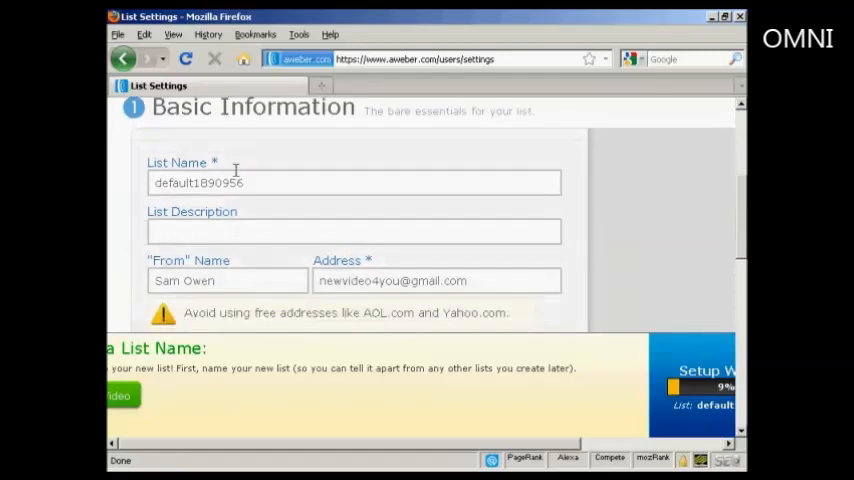
left_click(353, 182)
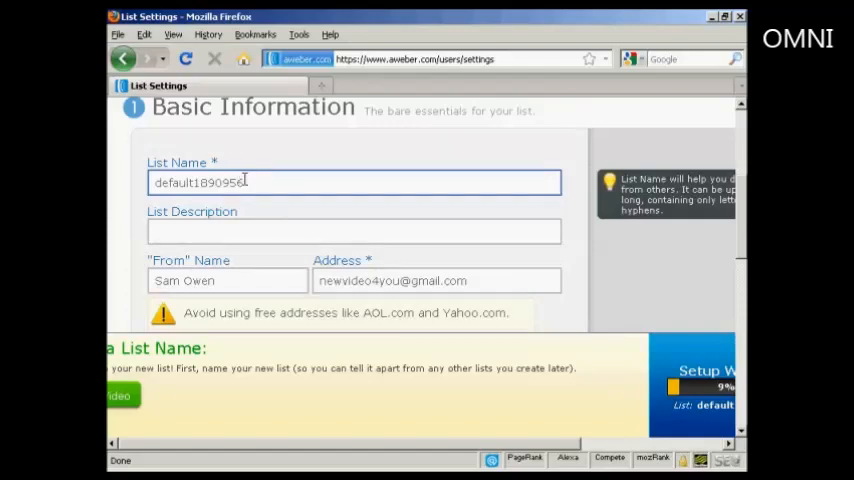
left_click(353, 231)
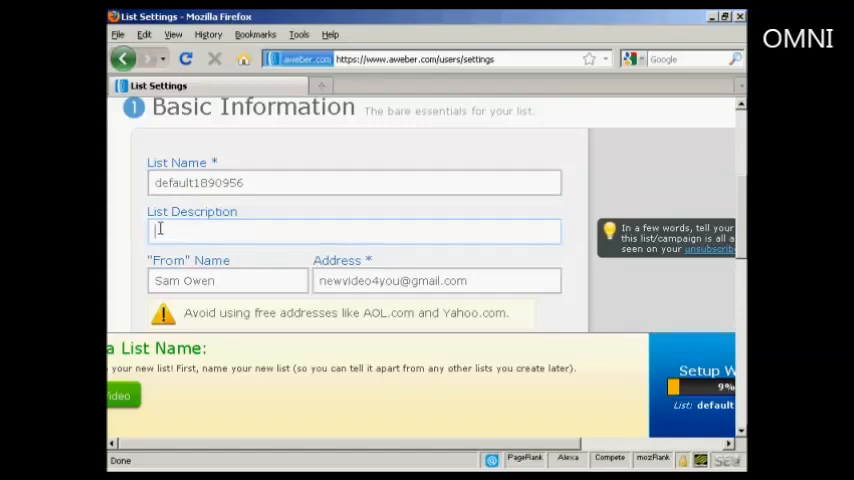
type("Main L")
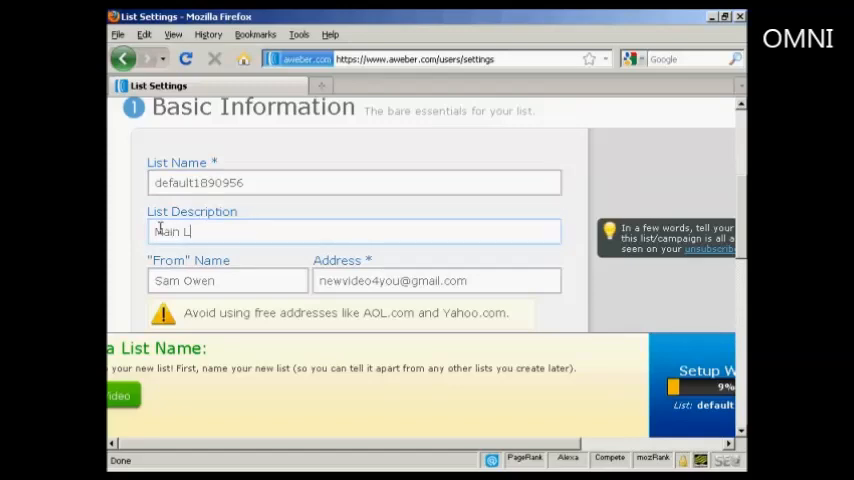
type("ist")
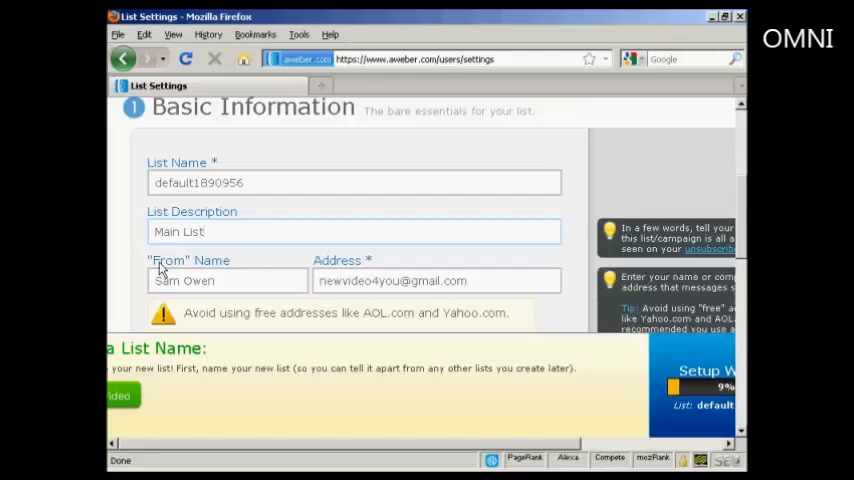
left_click(353, 231)
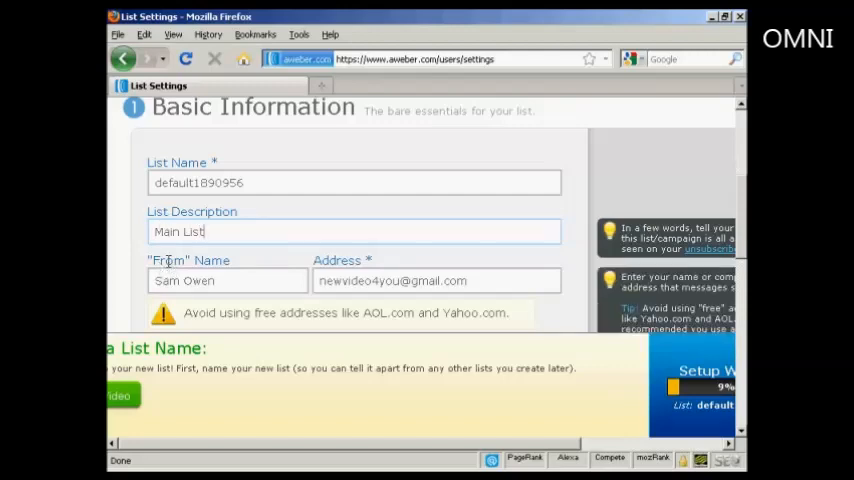
mouse_move(252, 262)
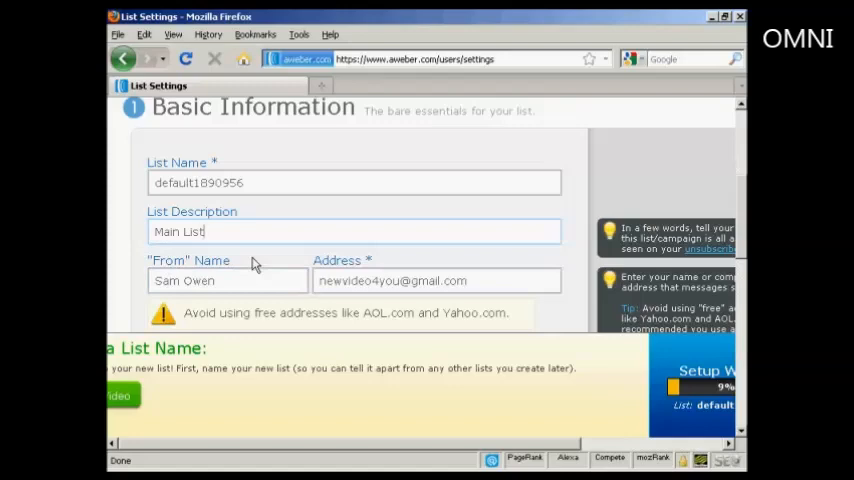
left_click(437, 281)
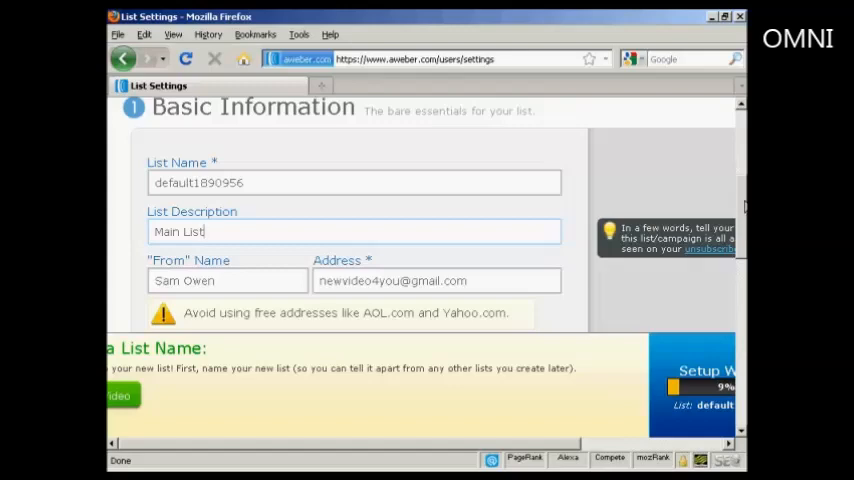
Step: Save the List Settings with the 'Main List' description
scroll("down", 3)
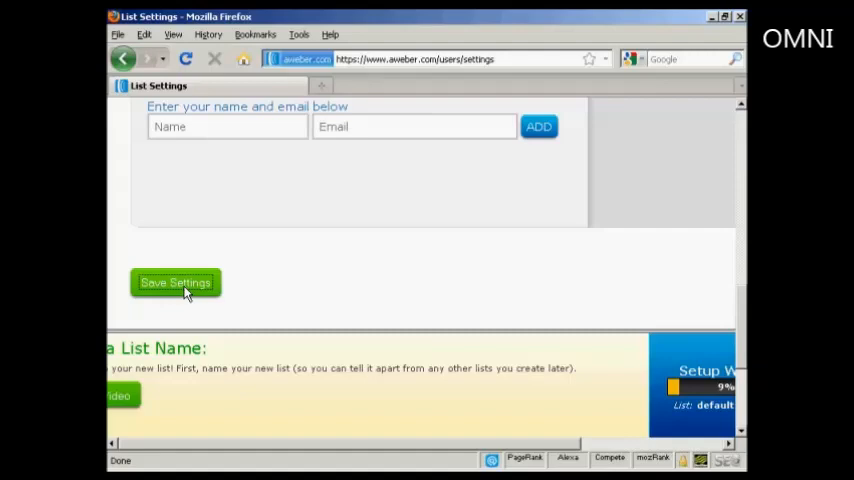
left_click(175, 282)
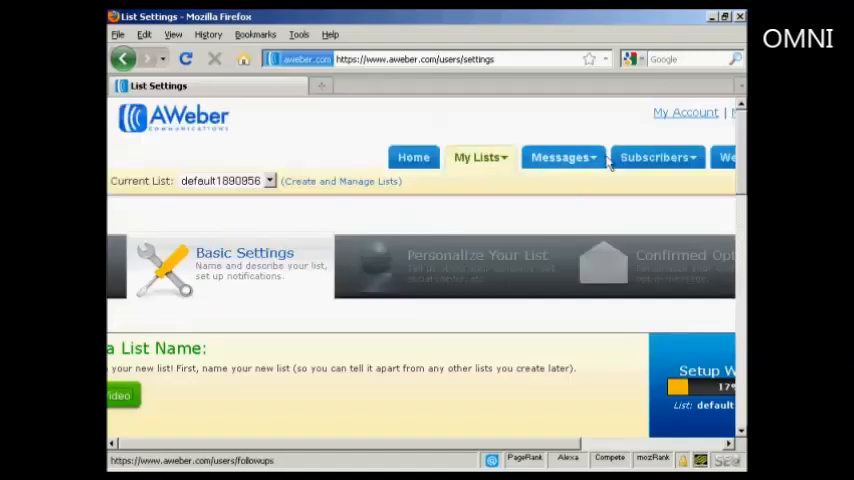
Step: Go to Messages > Follow Up and begin a new follow-up message
left_click(563, 157)
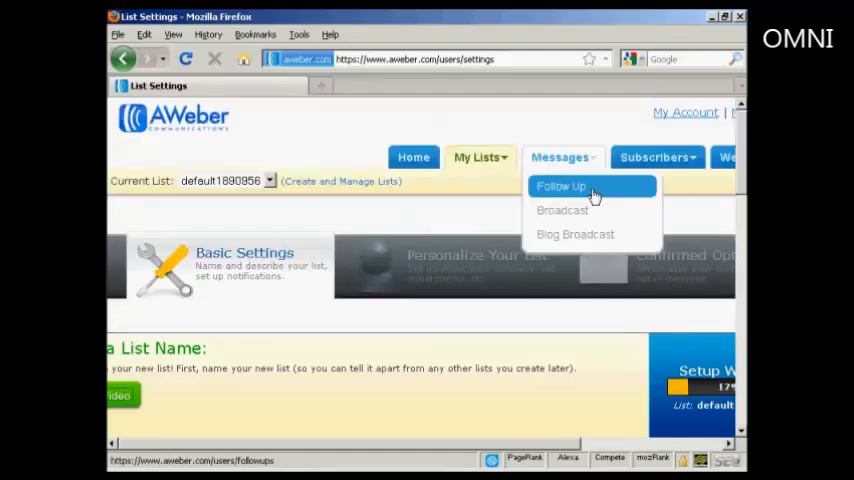
left_click(561, 187)
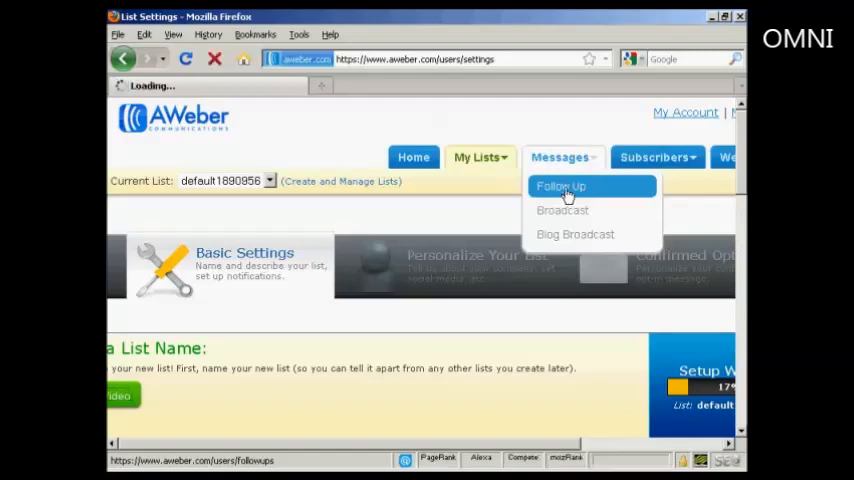
left_click(561, 186)
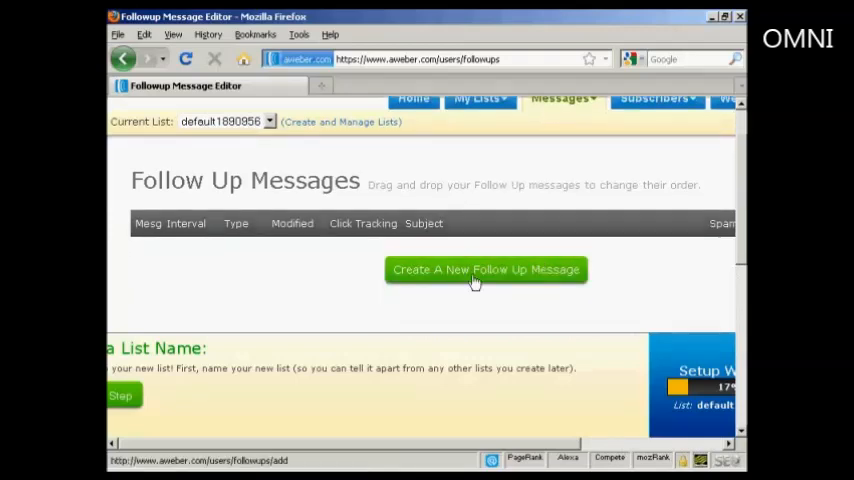
left_click(486, 269)
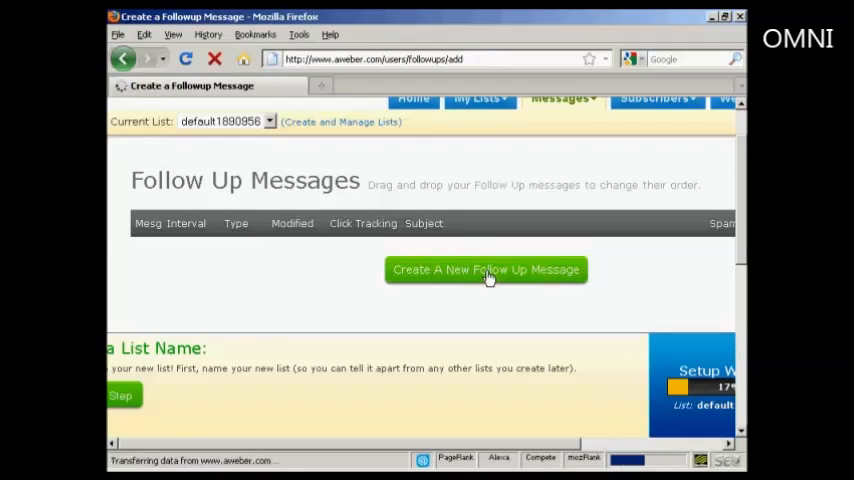
Step: Enter 'Thank You For Subscribing' as the Follow Up #1 subject
left_click(485, 269)
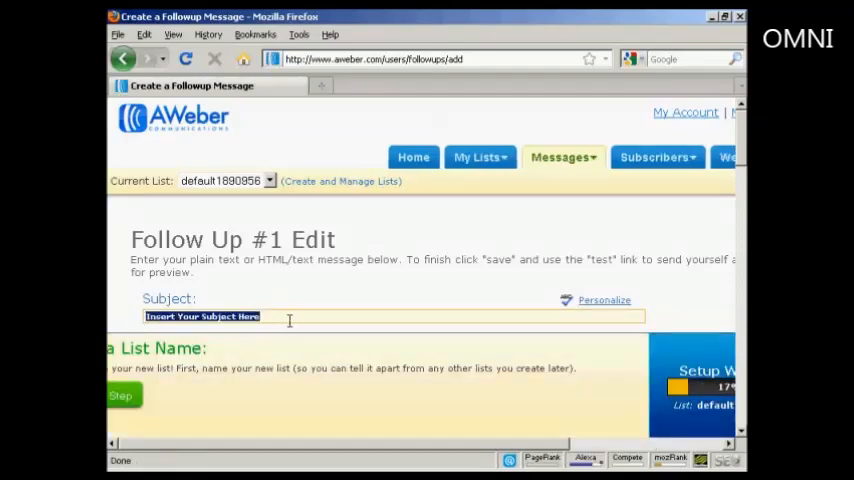
type("Thank")
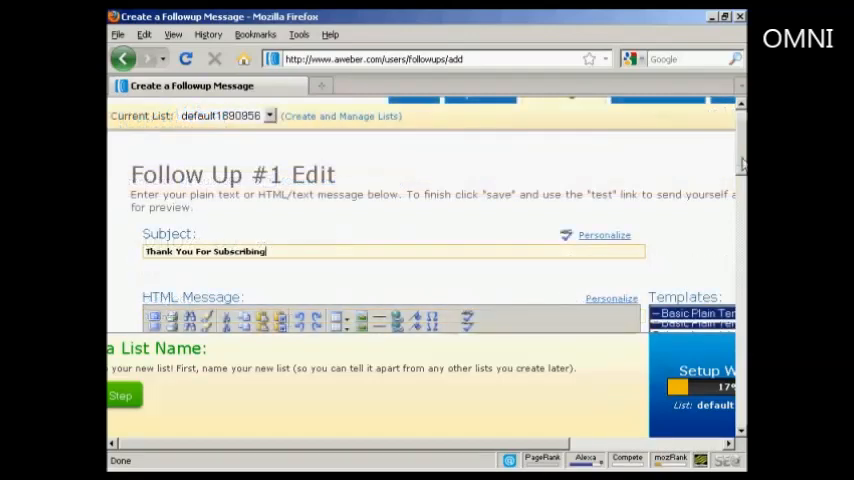
scroll("down", 3)
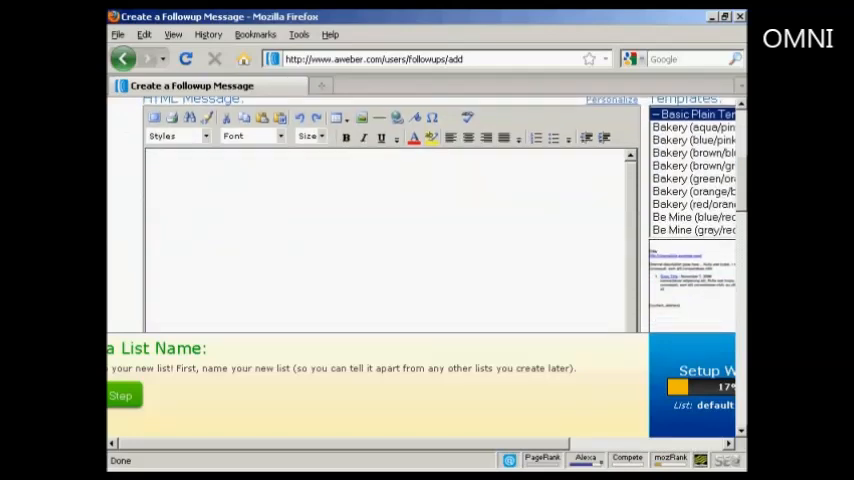
left_click(693, 127)
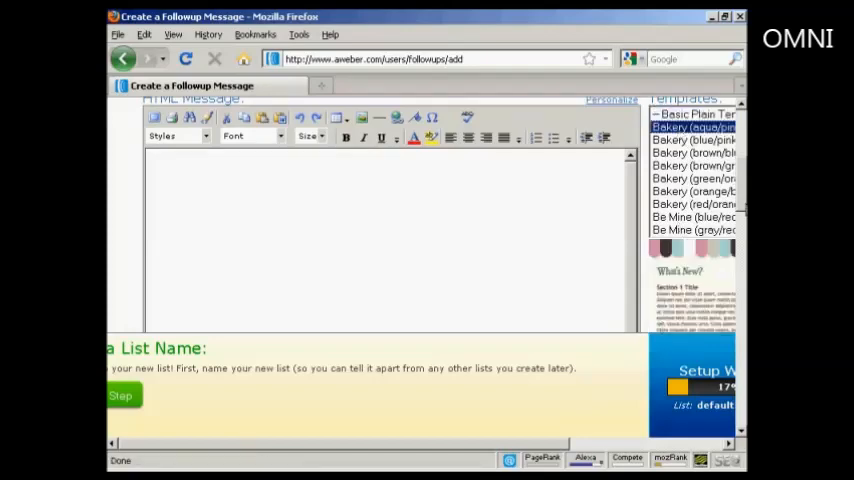
scroll("down", 3)
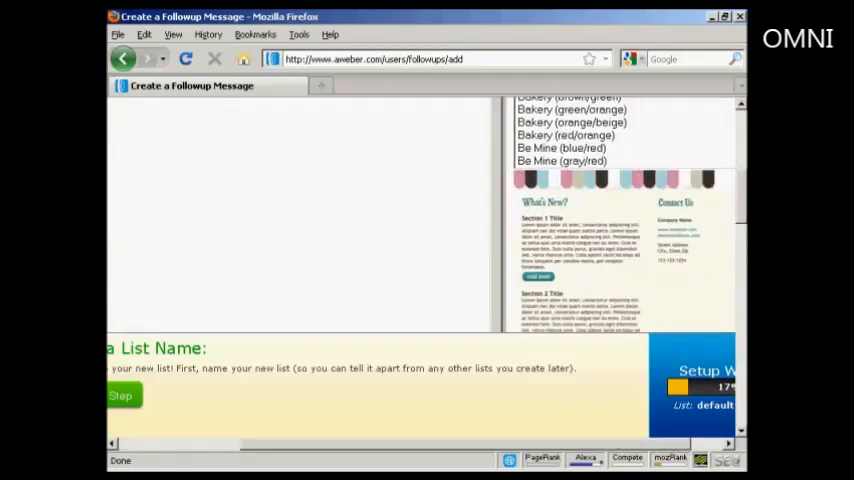
scroll("up", 3)
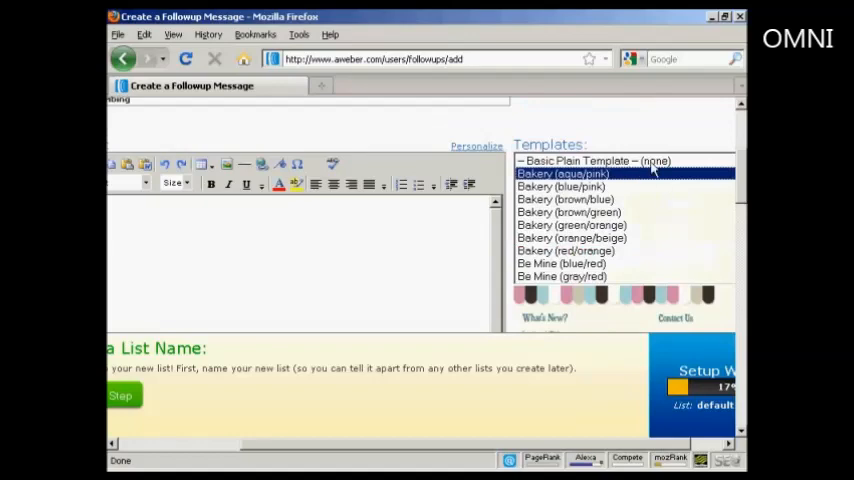
left_click(593, 160)
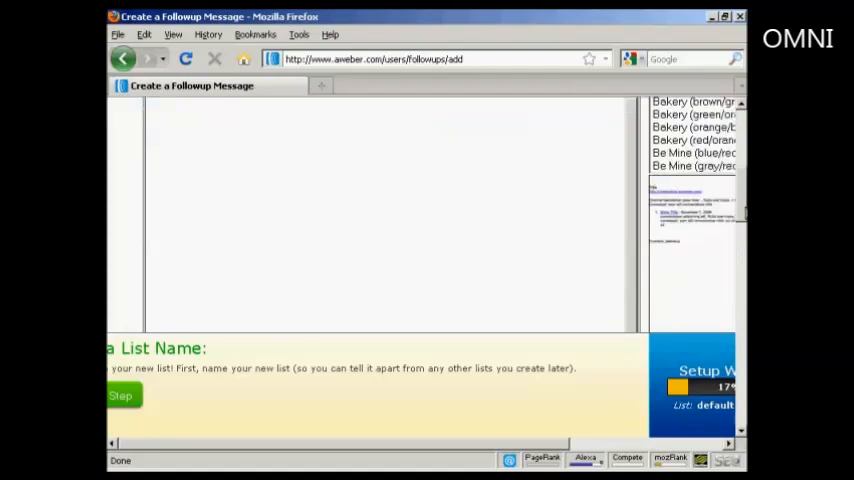
scroll("down", 3)
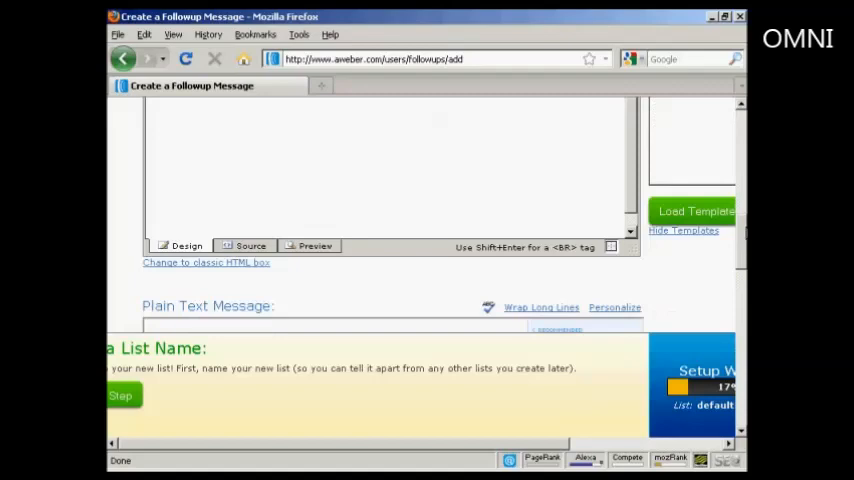
scroll("down", 3)
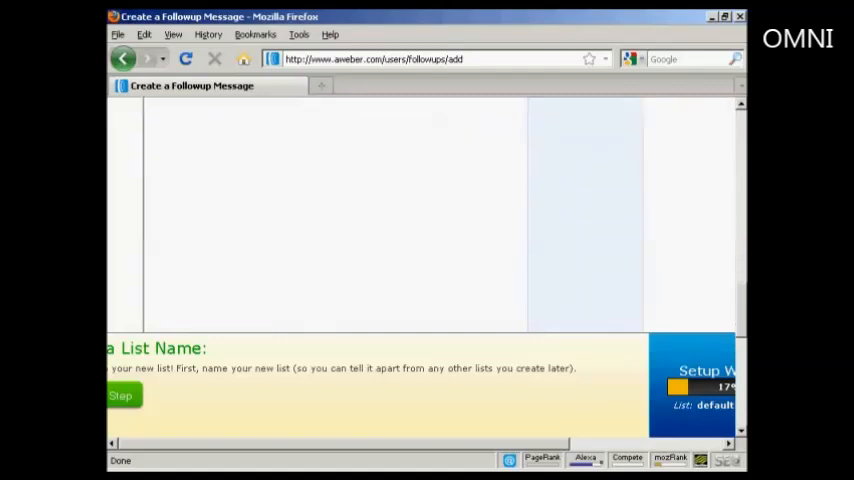
scroll("down", 3)
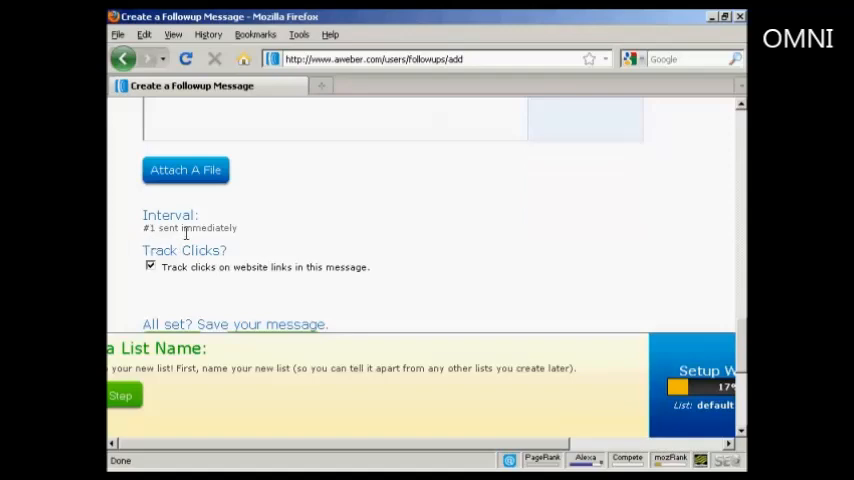
mouse_move(254, 238)
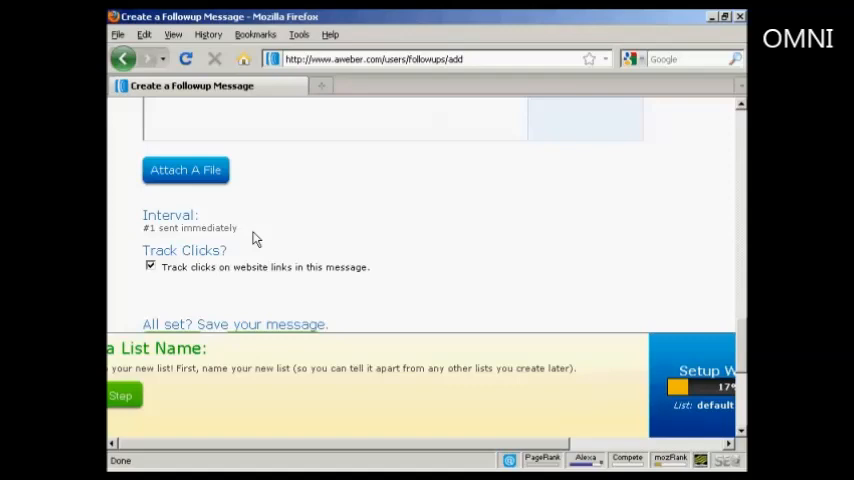
mouse_move(345, 280)
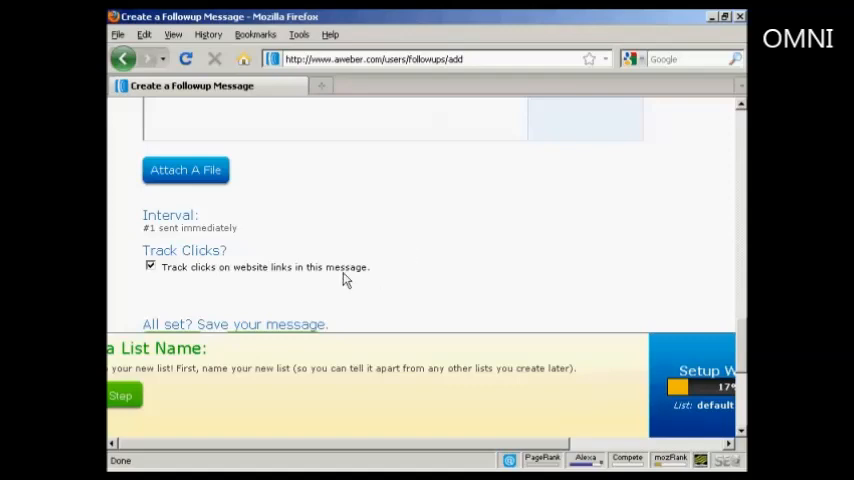
mouse_move(345, 282)
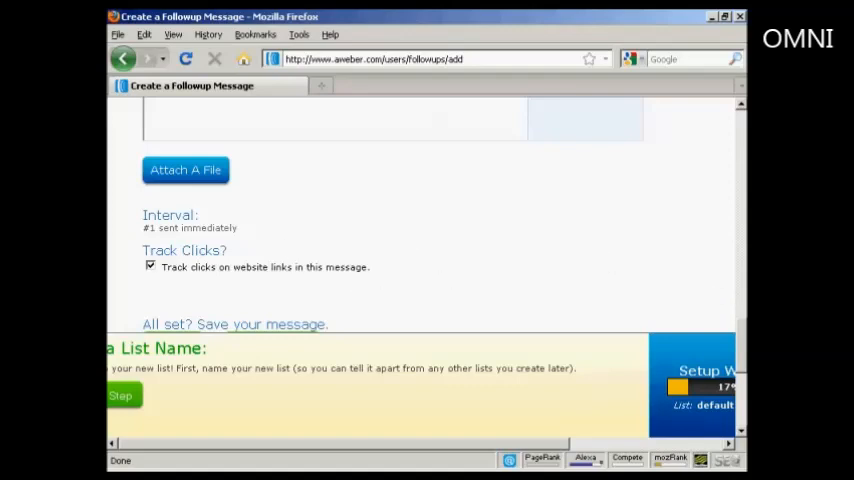
scroll("down", 3)
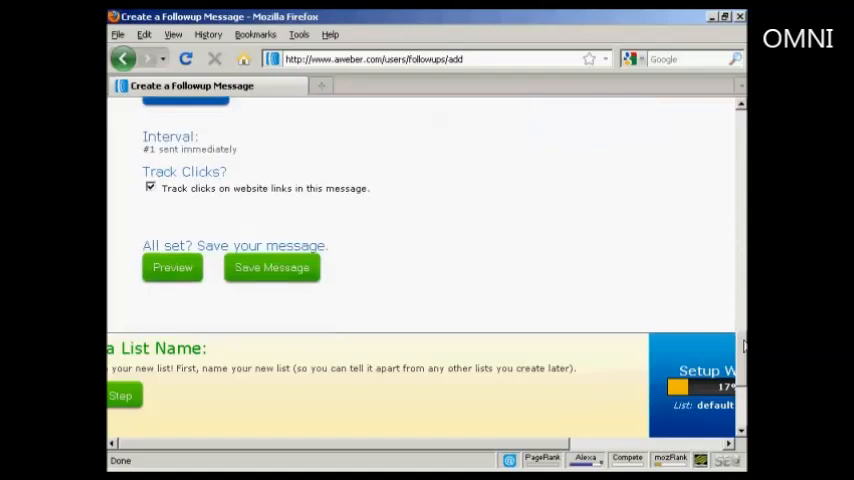
scroll("down", 3)
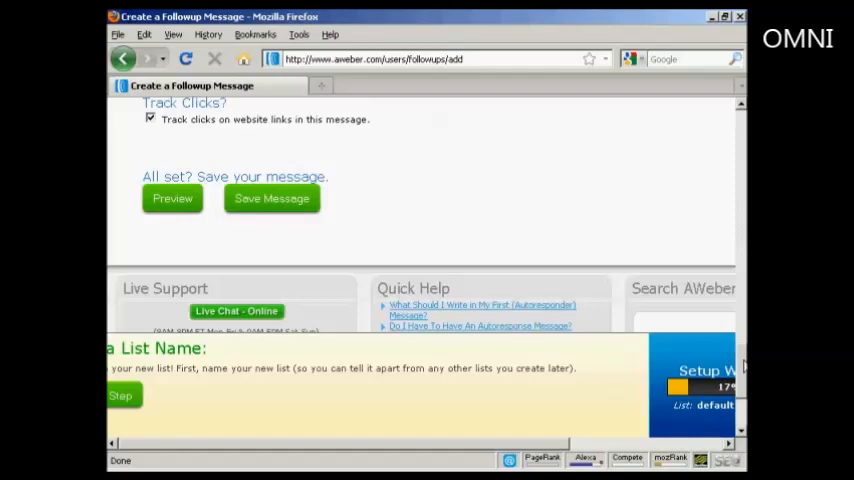
scroll("up", 3)
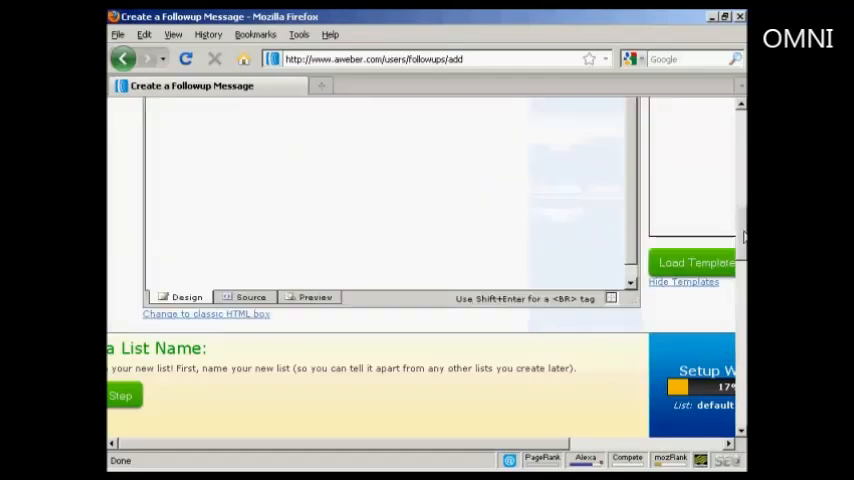
left_click(695, 262)
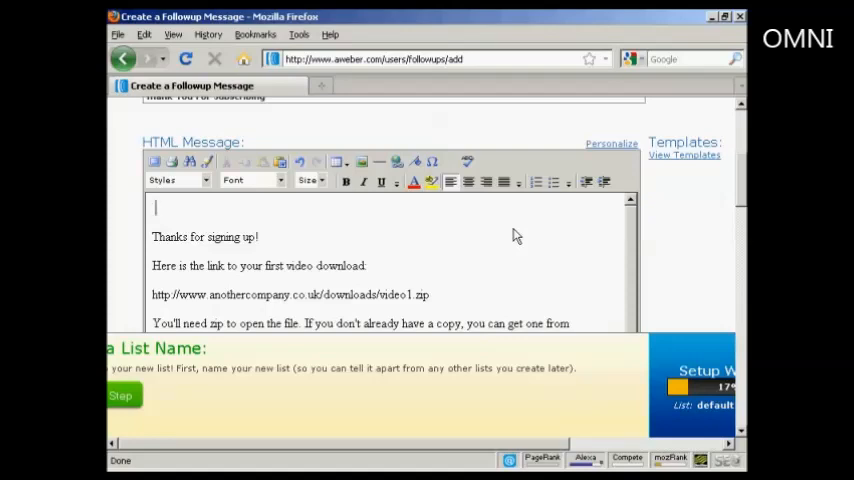
Step: Open the message body with 'Hi' plus the {!firstname} personalization field
type("Hi")
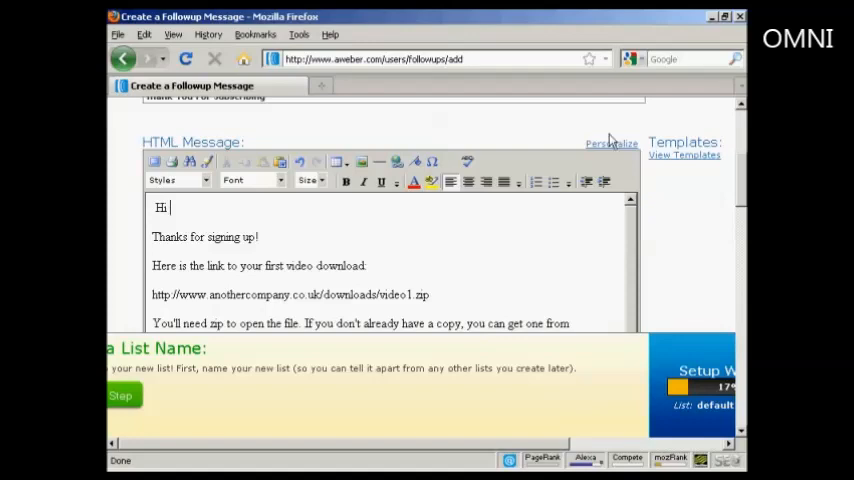
left_click(611, 143)
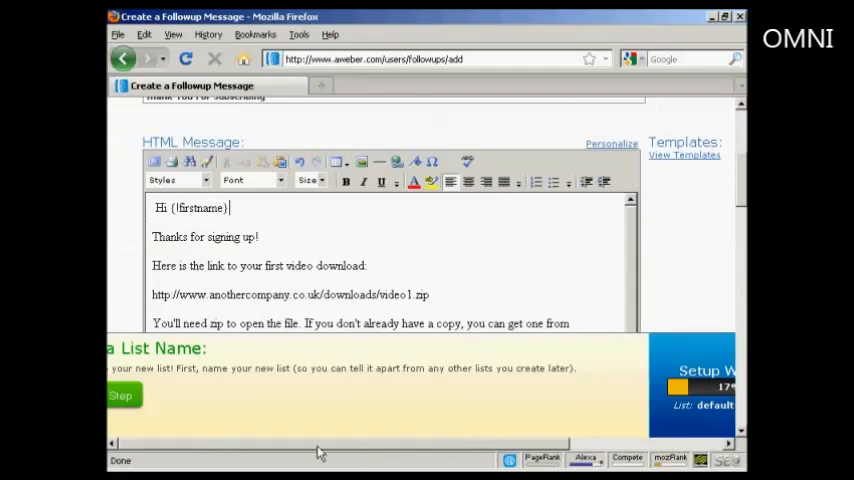
mouse_move(282, 220)
type(",")
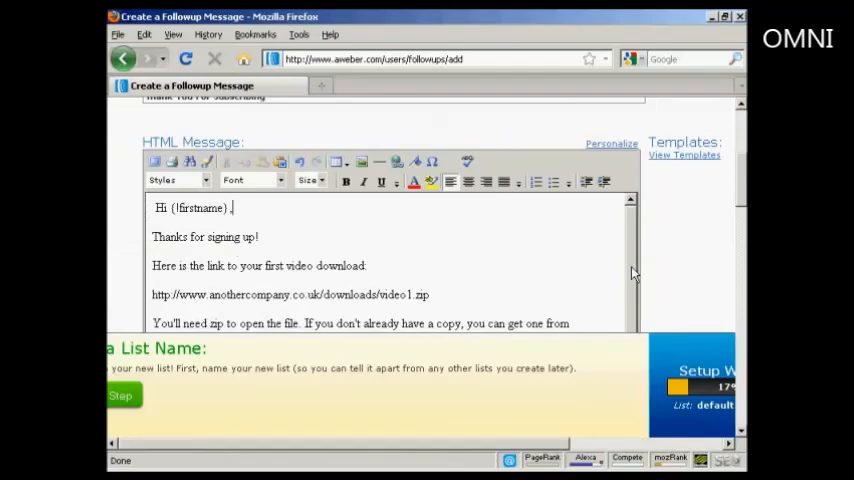
mouse_move(625, 250)
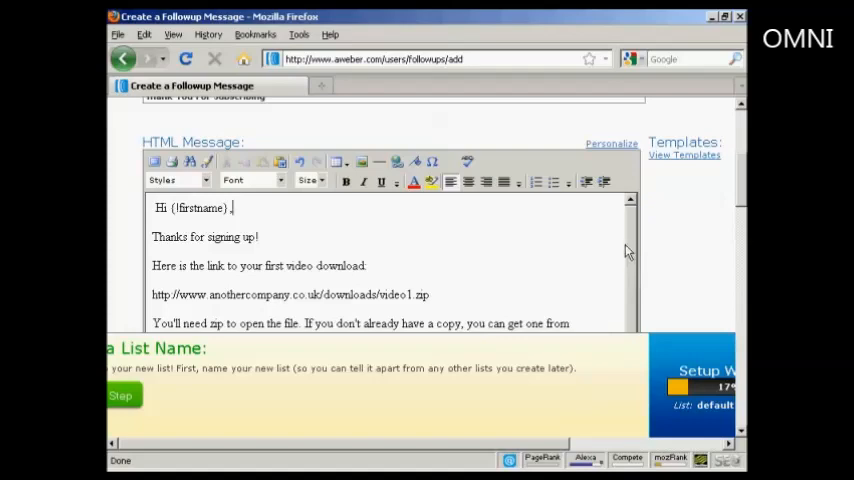
scroll("down", 3)
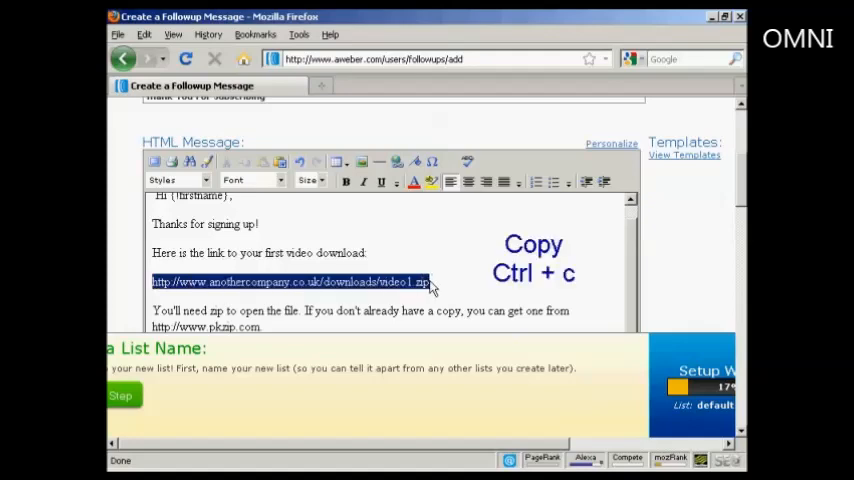
mouse_move(397, 162)
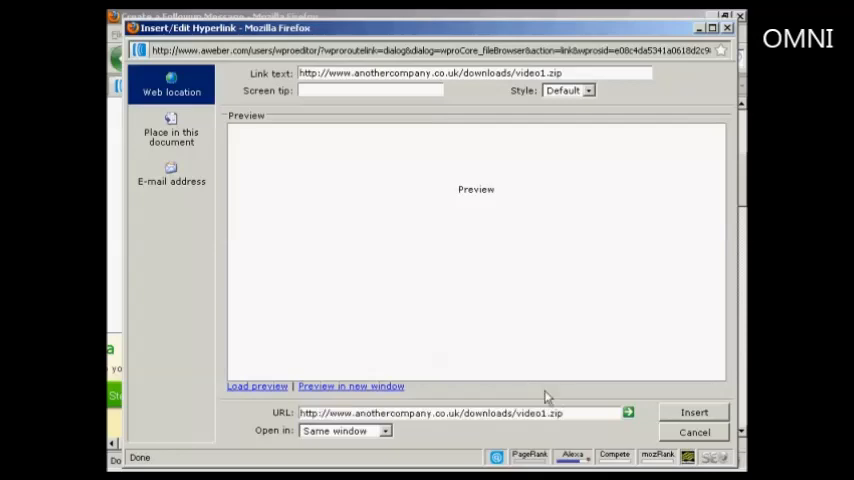
mouse_move(735, 205)
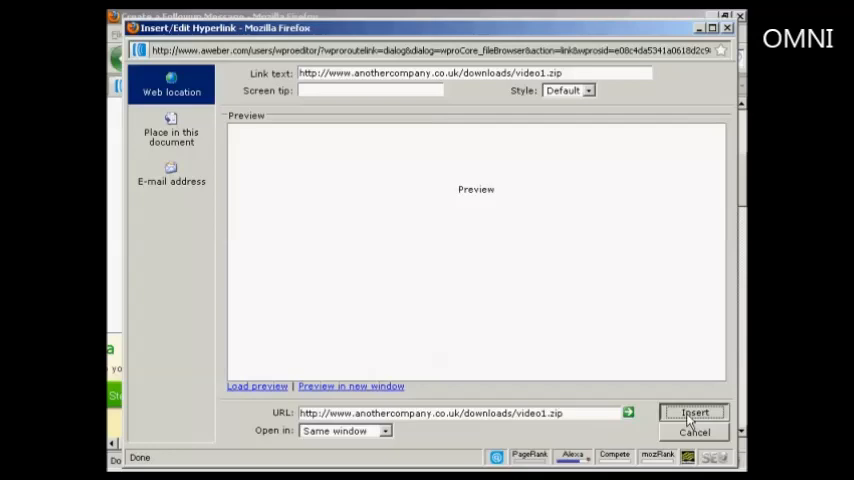
Step: Insert the video1.zip download URL as a hyperlink in the message
left_click(694, 412)
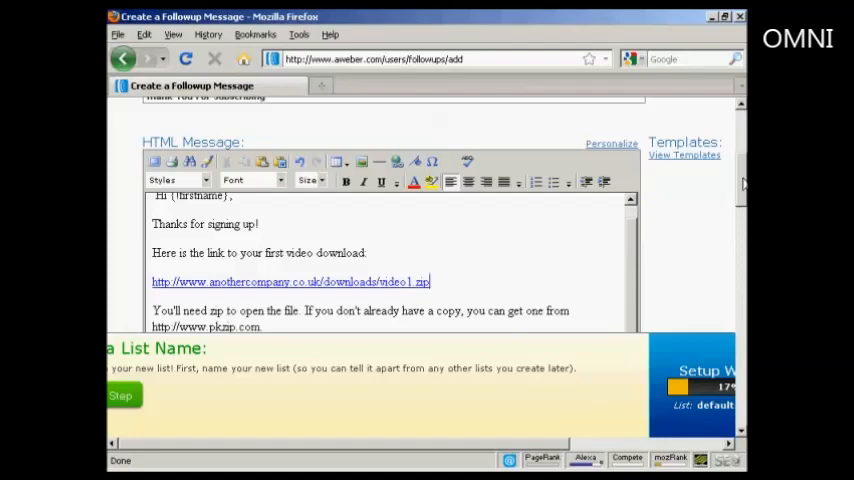
scroll("down", 3)
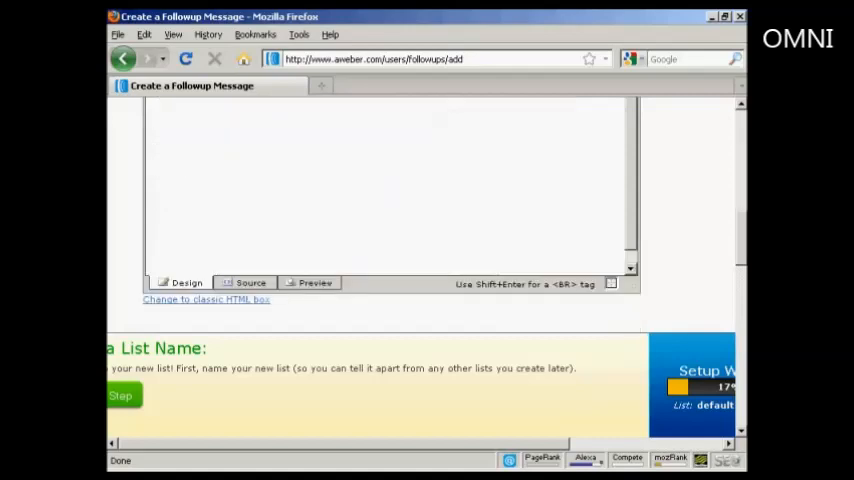
scroll("down", 3)
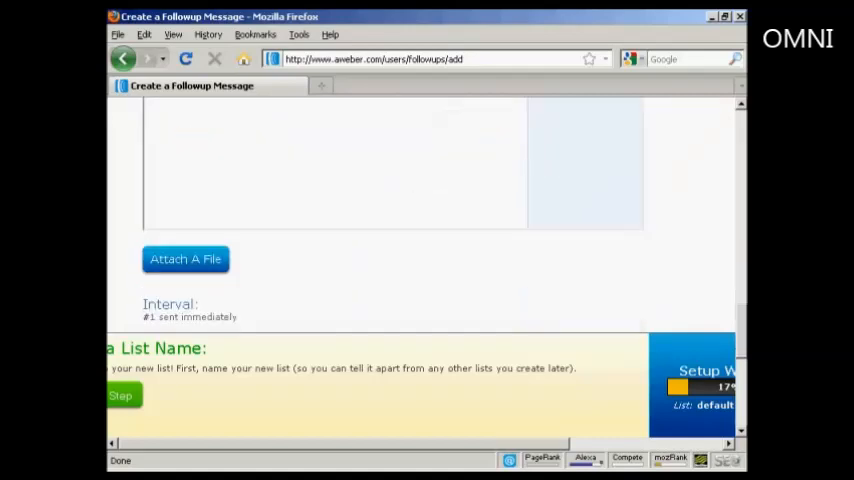
scroll("down", 3)
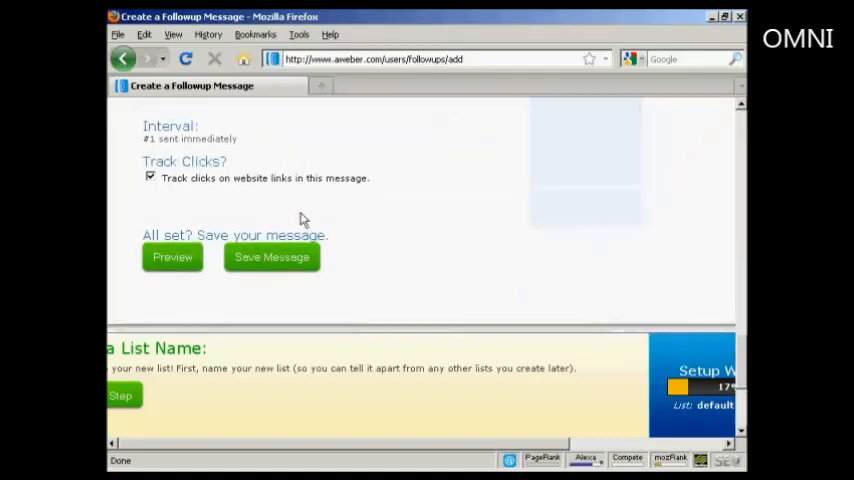
left_click(171, 257)
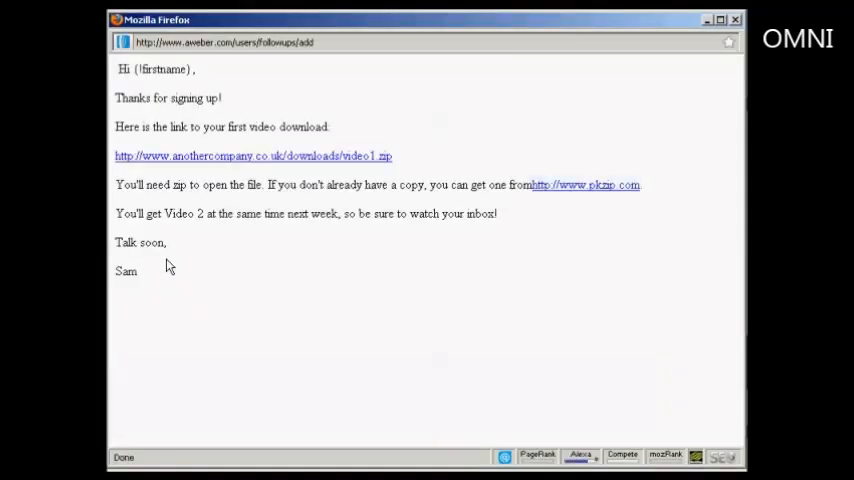
mouse_move(519, 218)
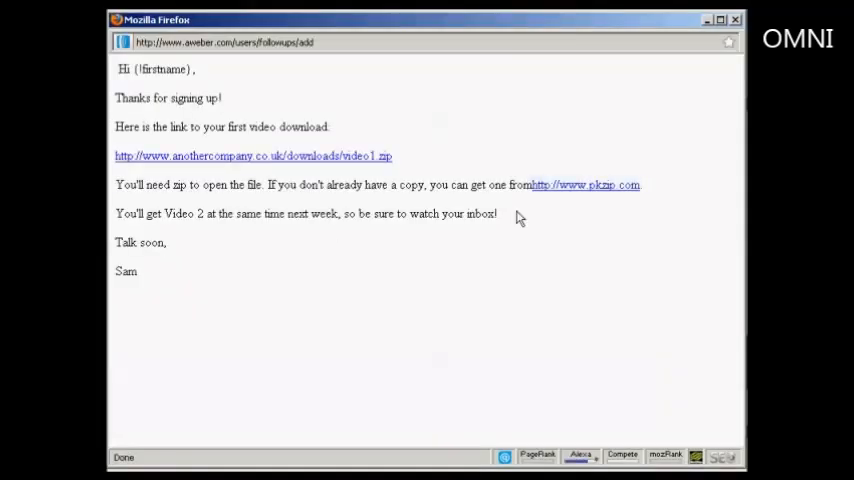
mouse_move(630, 210)
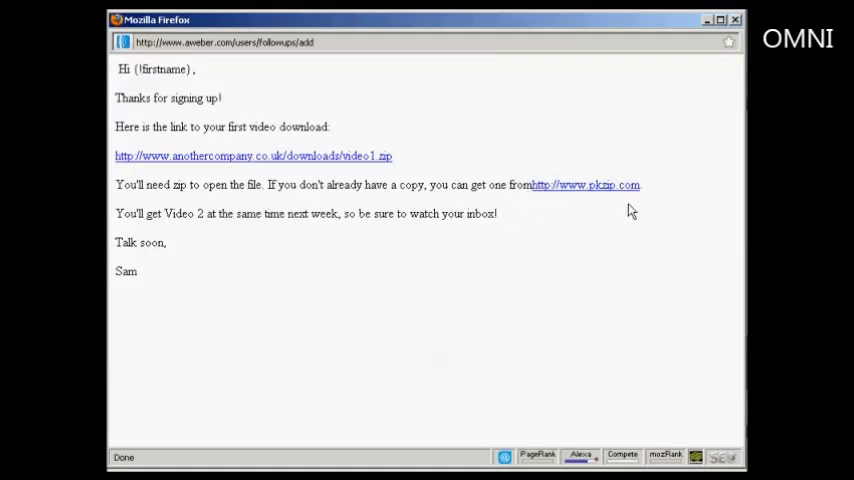
mouse_move(585, 185)
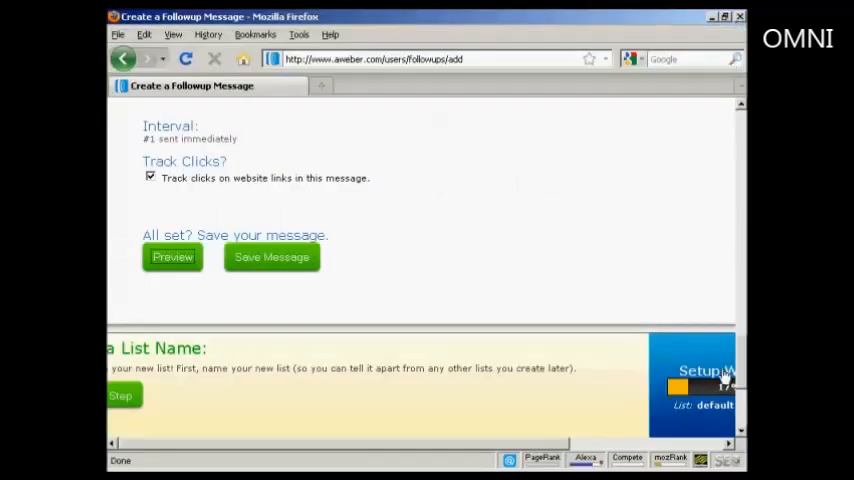
scroll("up", 3)
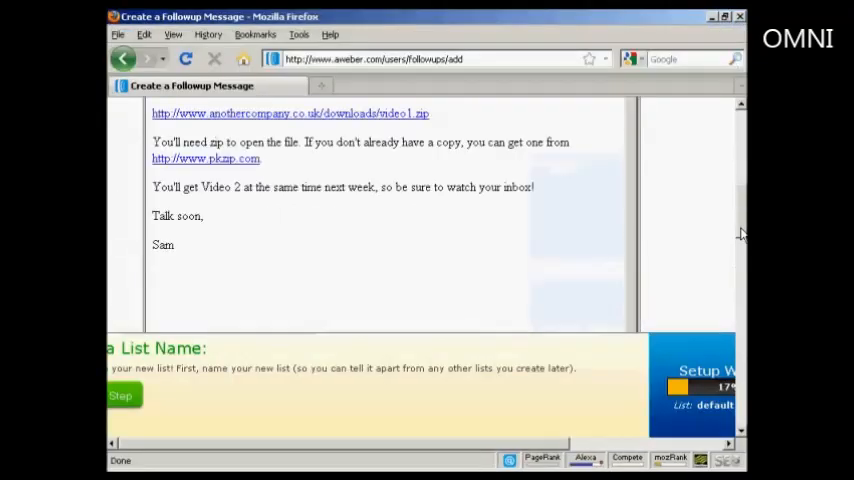
scroll("up", 3)
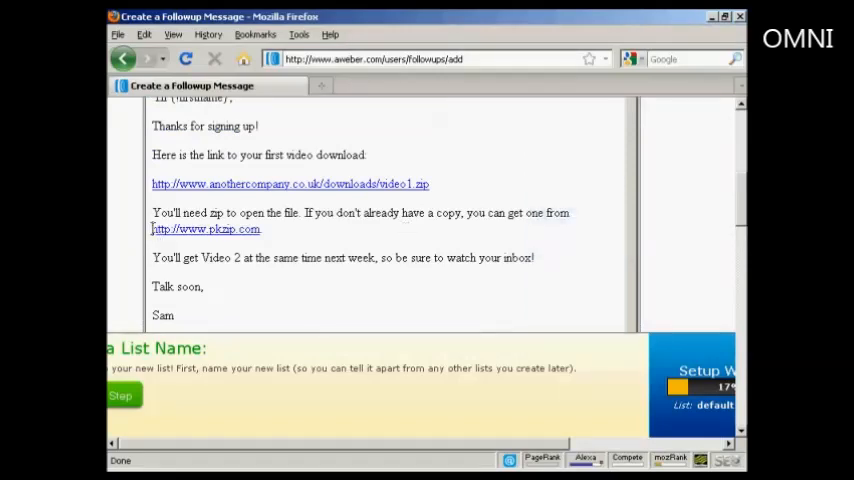
mouse_move(558, 212)
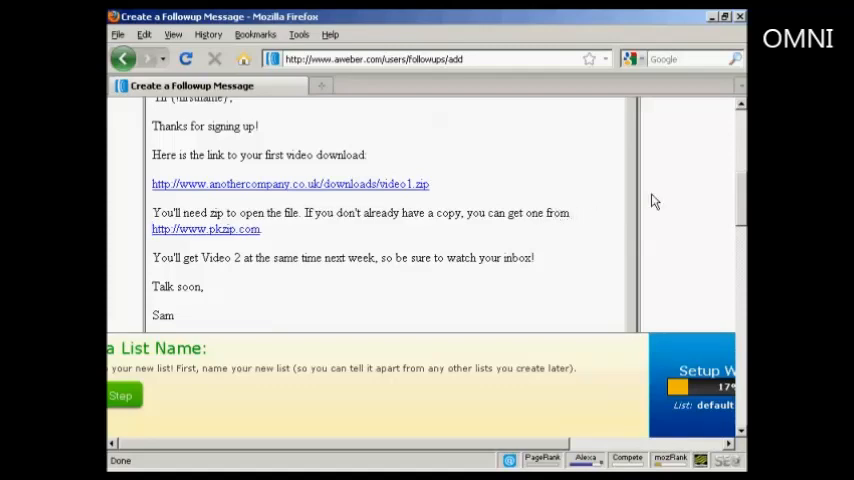
scroll("down", 3)
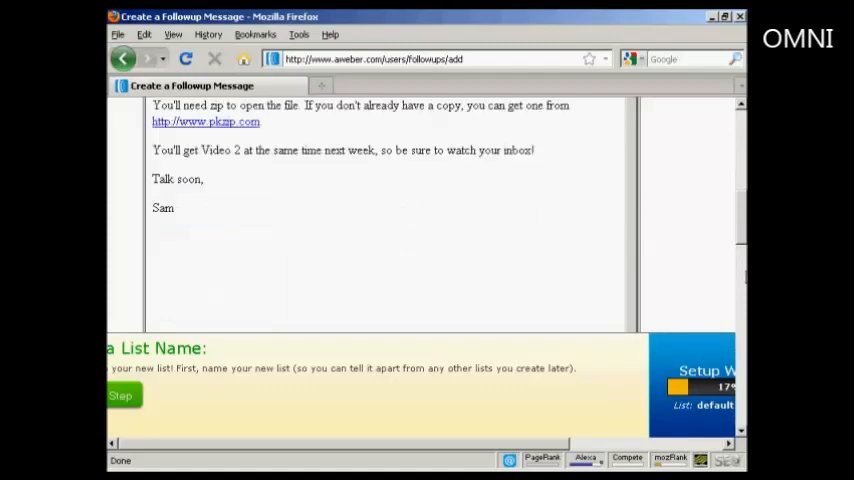
scroll("down", 3)
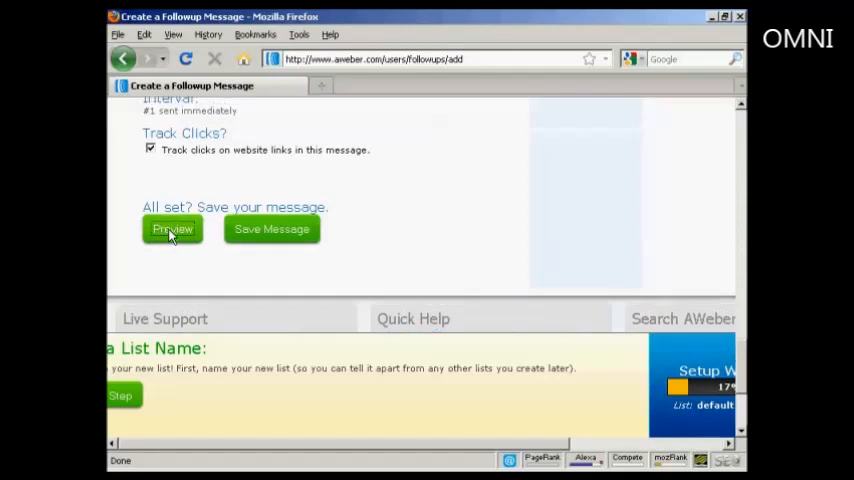
left_click(172, 229)
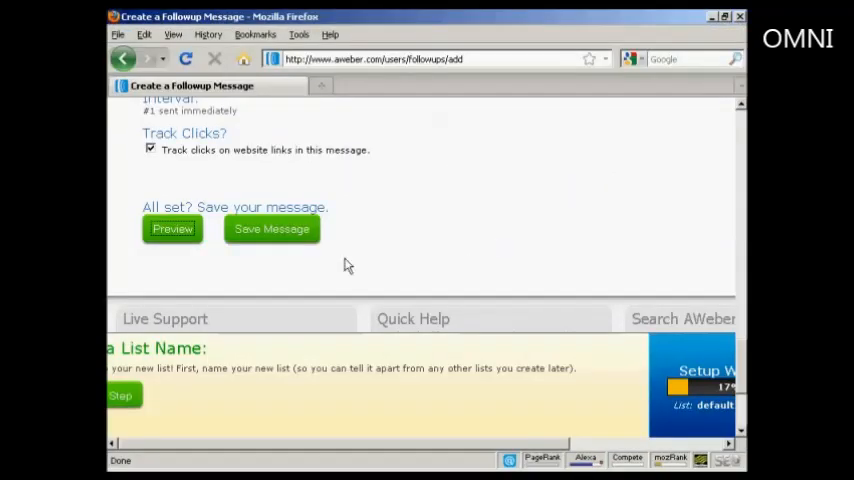
left_click(271, 228)
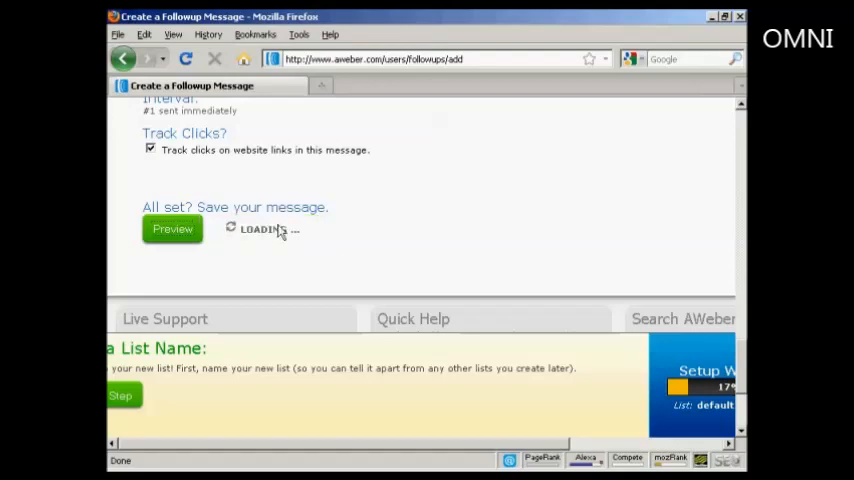
left_click(172, 228)
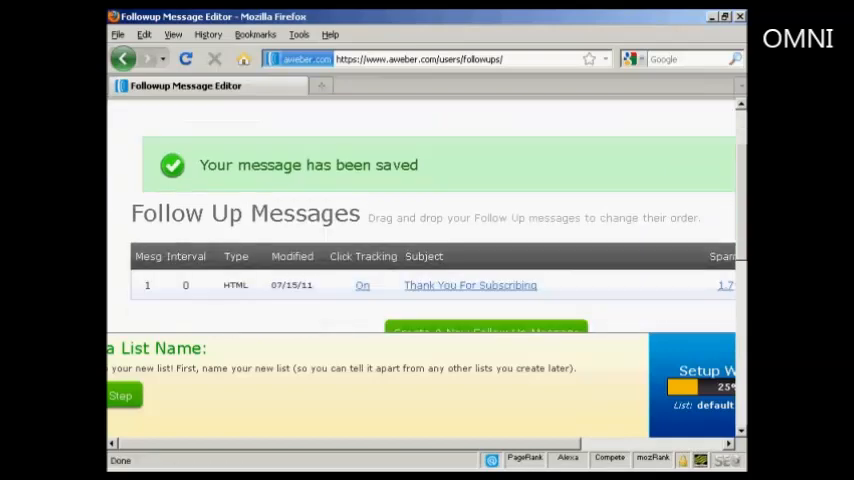
scroll("up", 3)
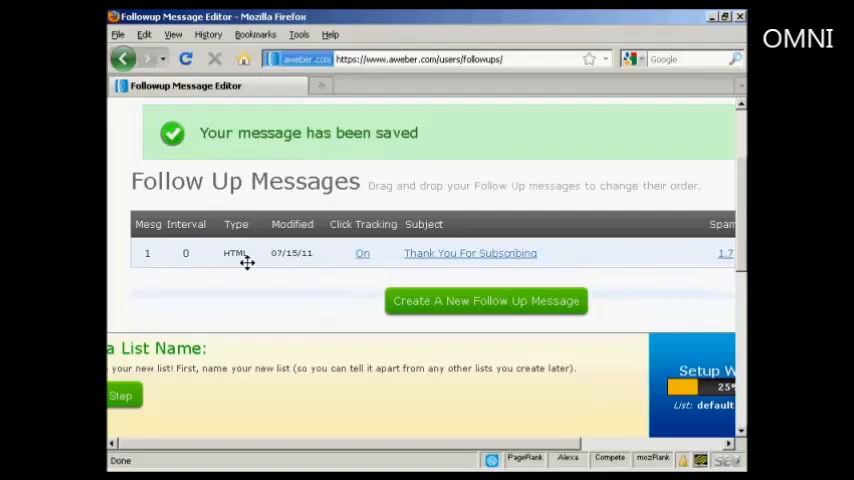
mouse_move(525, 363)
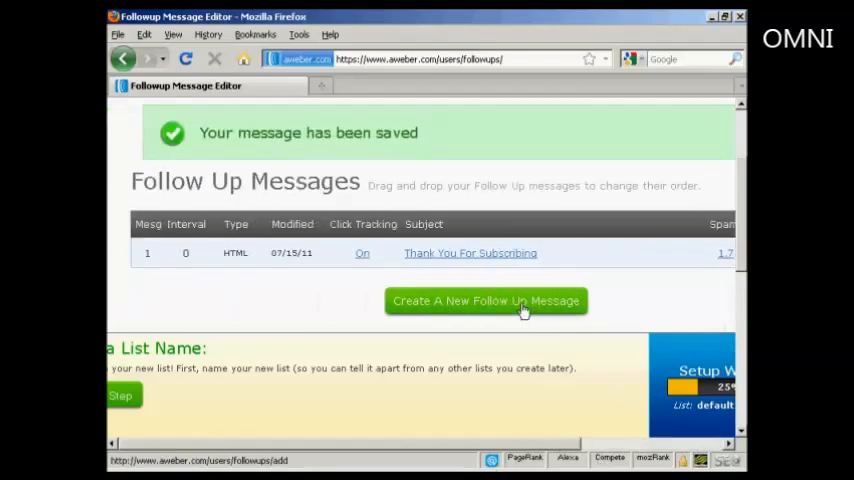
mouse_move(614, 306)
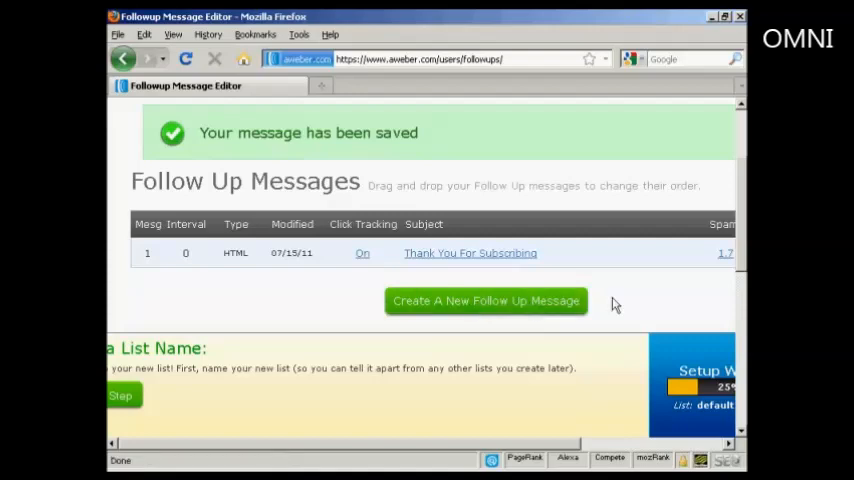
mouse_move(742, 222)
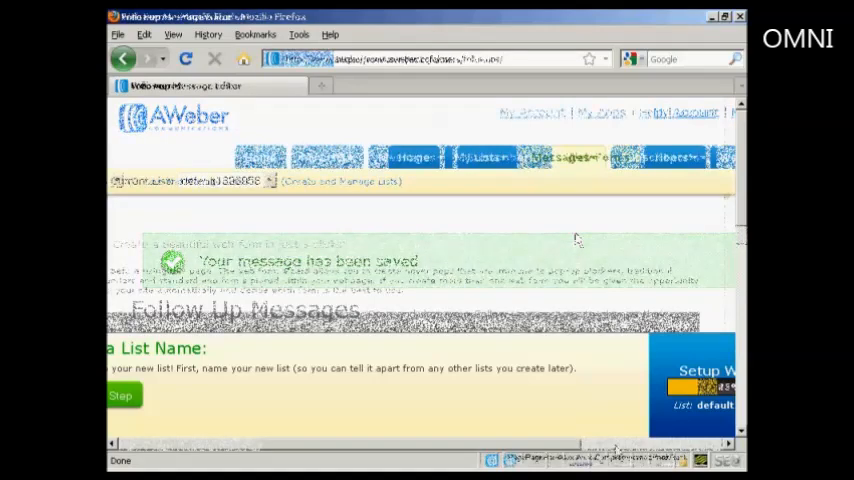
Step: Create a new web form from the Web Forms tab, opening the Web Form Generator
left_click(597, 157)
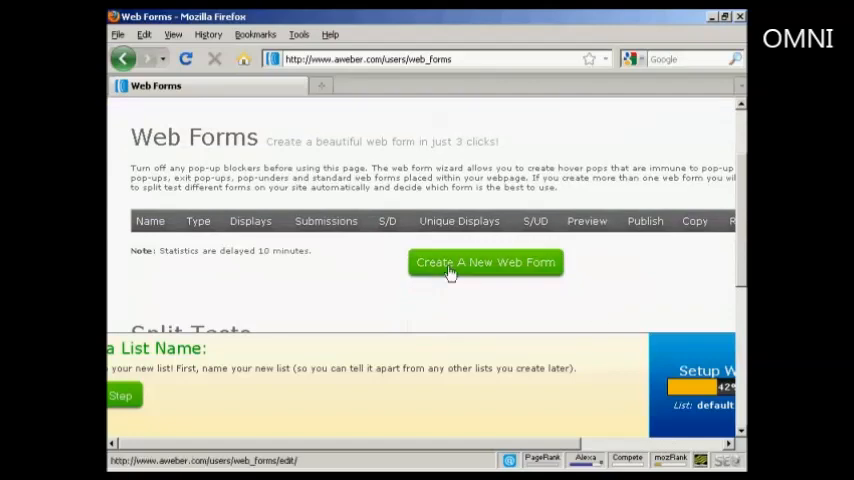
left_click(485, 262)
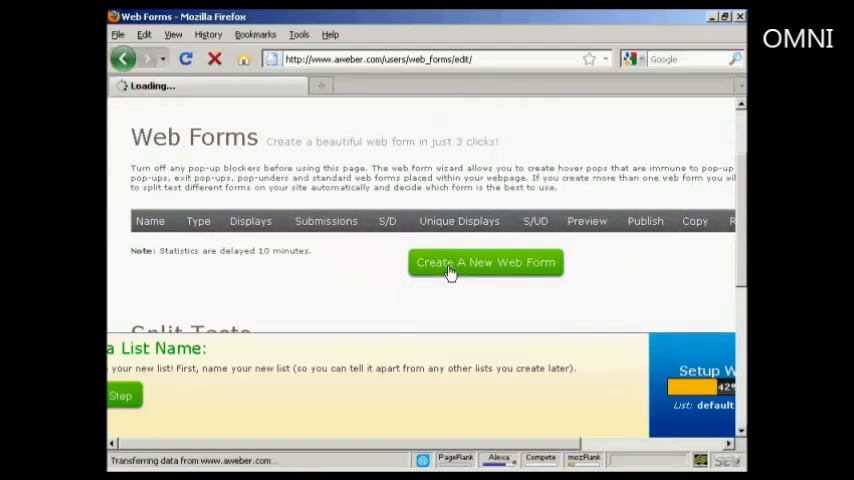
left_click(485, 262)
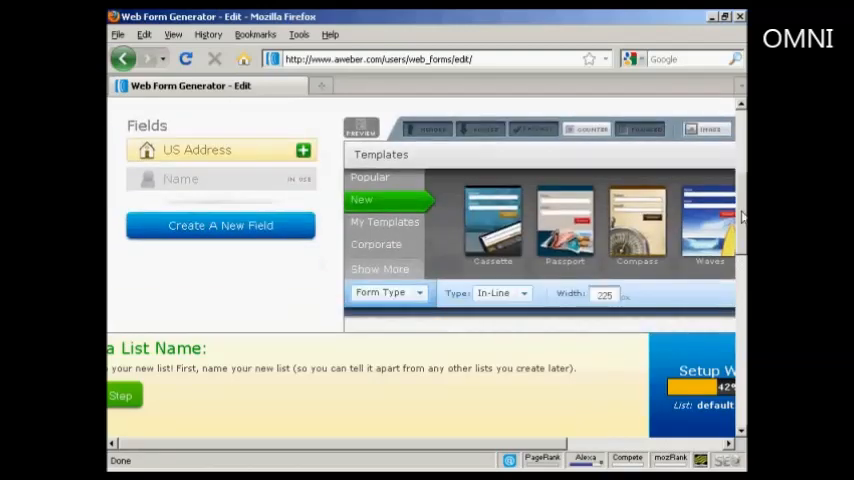
mouse_move(670, 237)
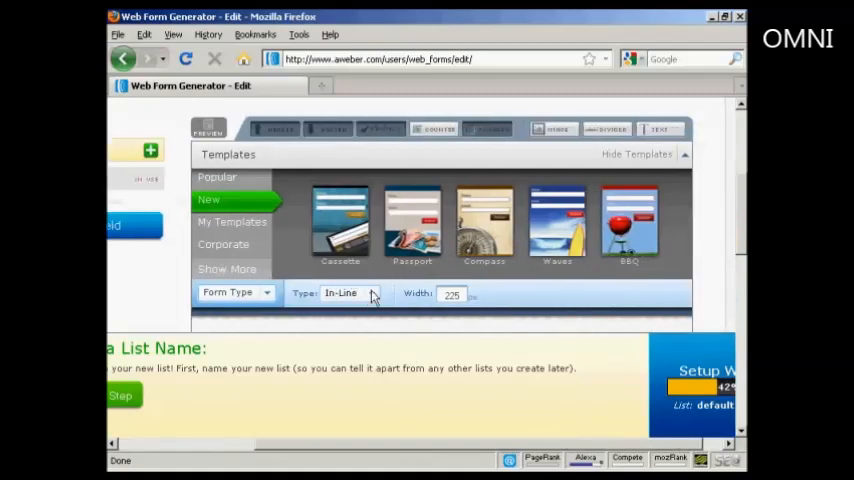
mouse_move(630, 225)
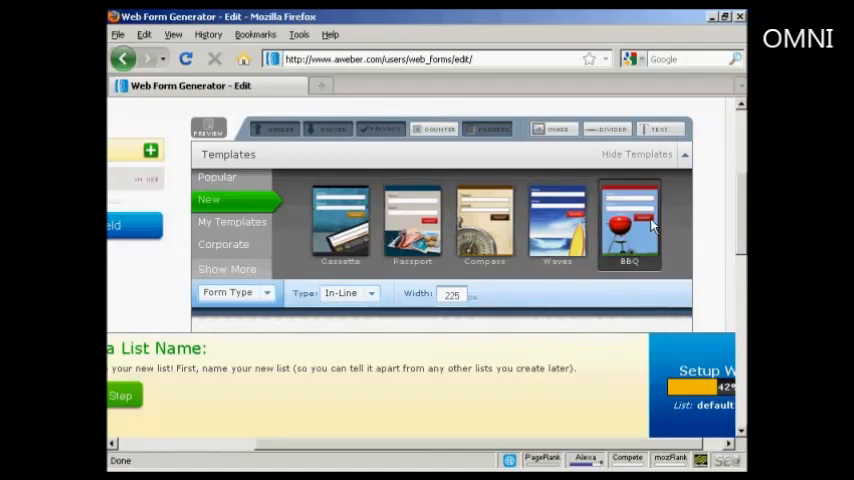
mouse_move(650, 228)
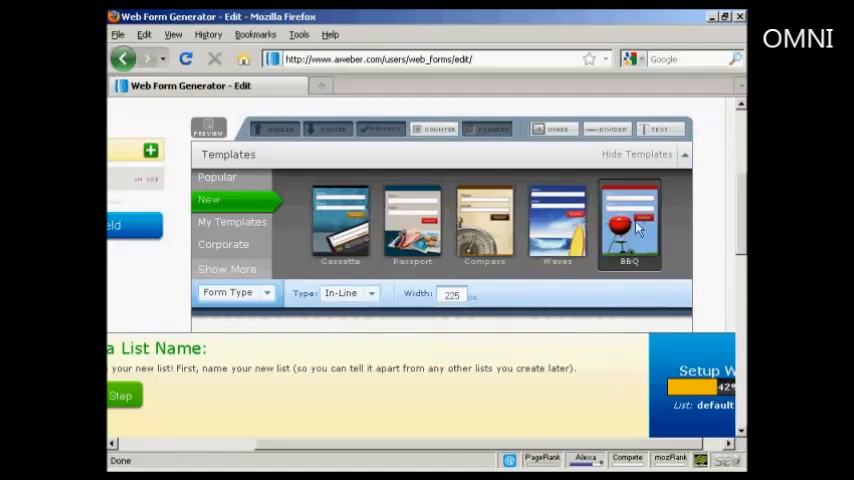
Step: Load the BBQ template and set the header to 'Get your free BBQ Video Now! Just complete the box below.'
left_click(630, 225)
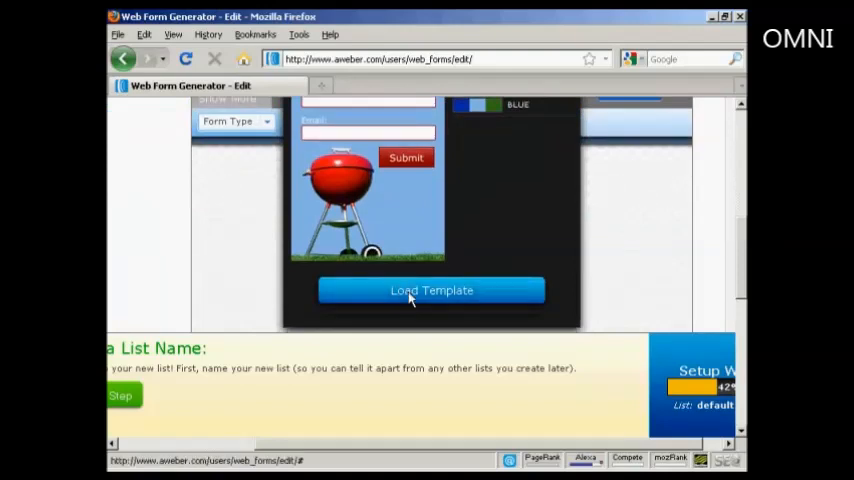
left_click(430, 290)
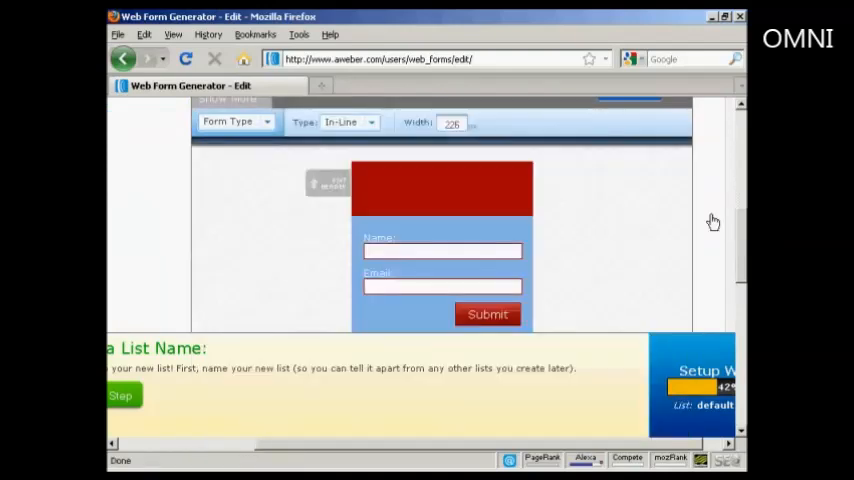
mouse_move(660, 205)
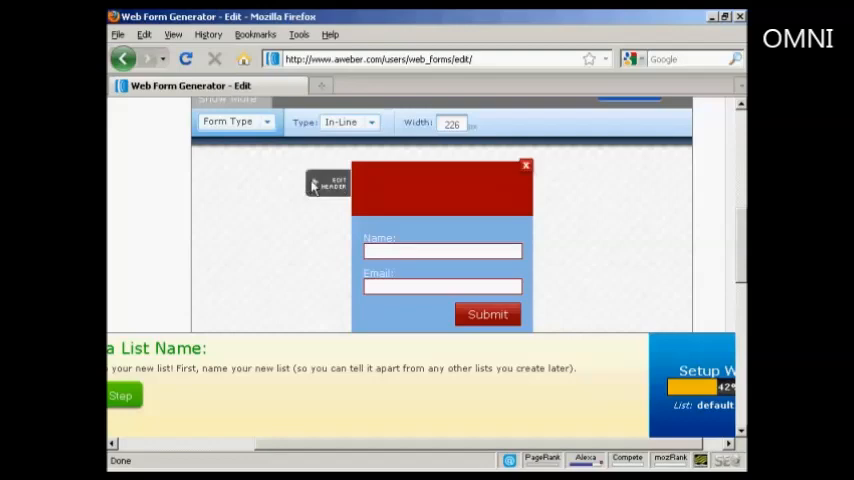
left_click(328, 184)
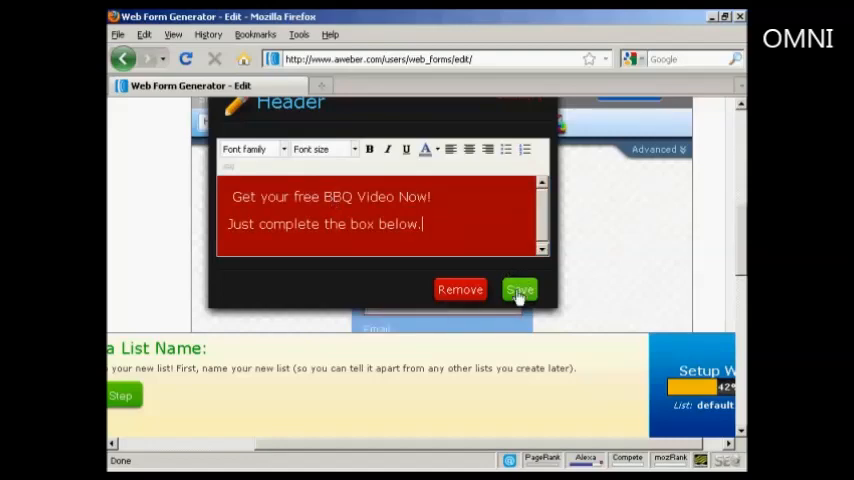
left_click(519, 290)
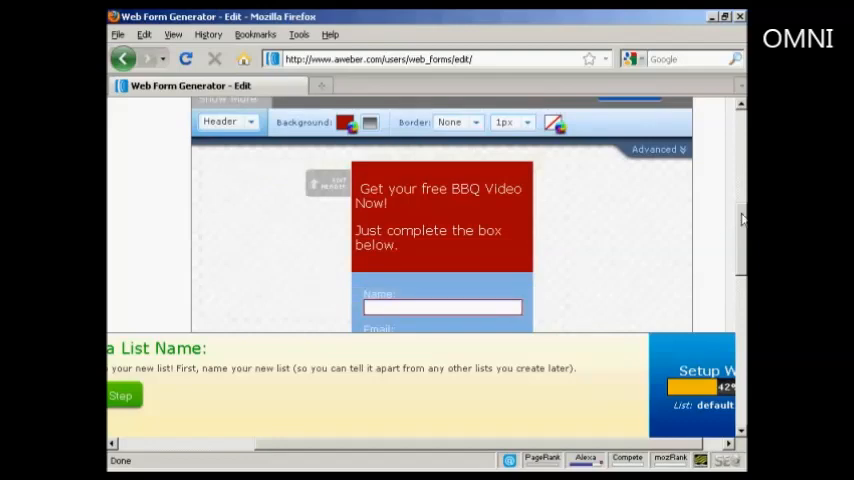
scroll("down", 3)
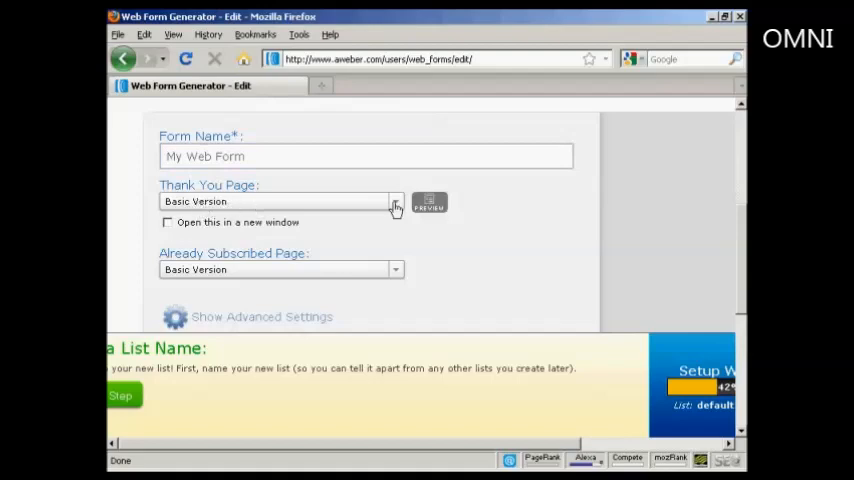
mouse_move(252, 269)
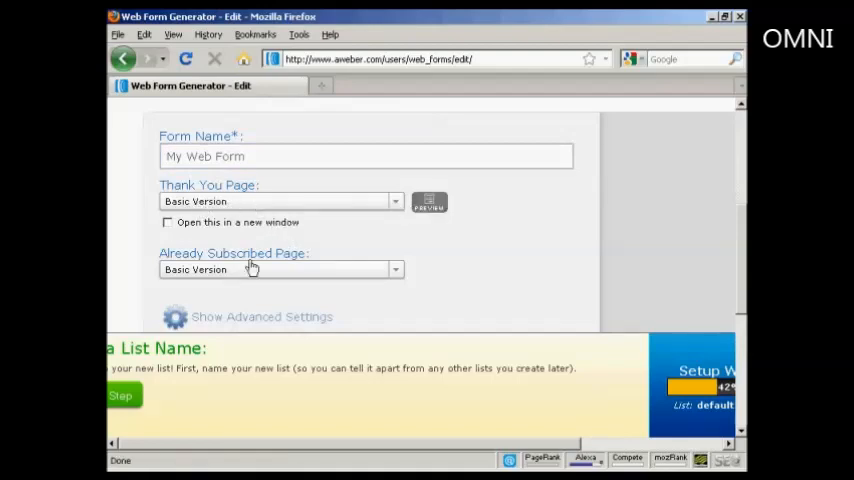
mouse_move(742, 245)
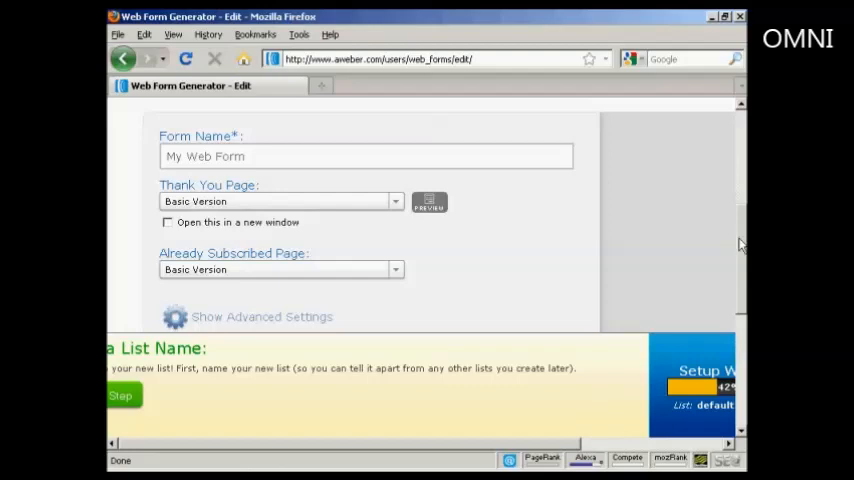
Step: Scroll past the form name and thank-you page settings to the Publish step
scroll("down", 3)
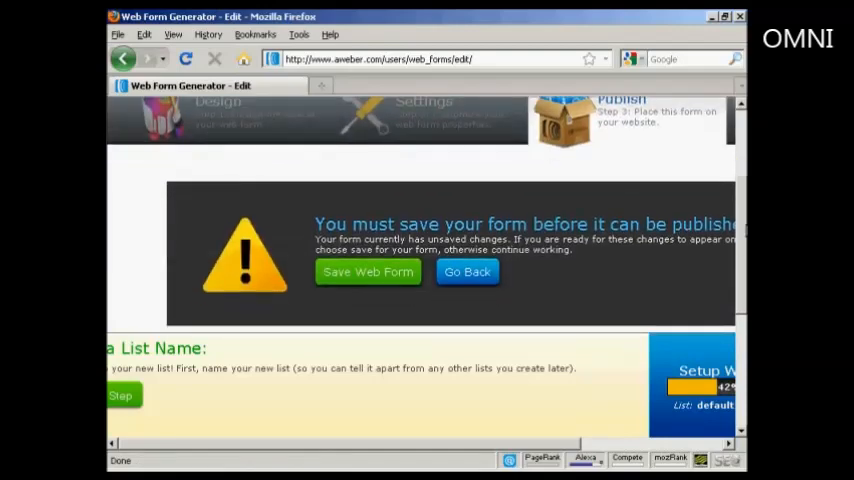
Step: Save the web form from the publishing warning
left_click(367, 272)
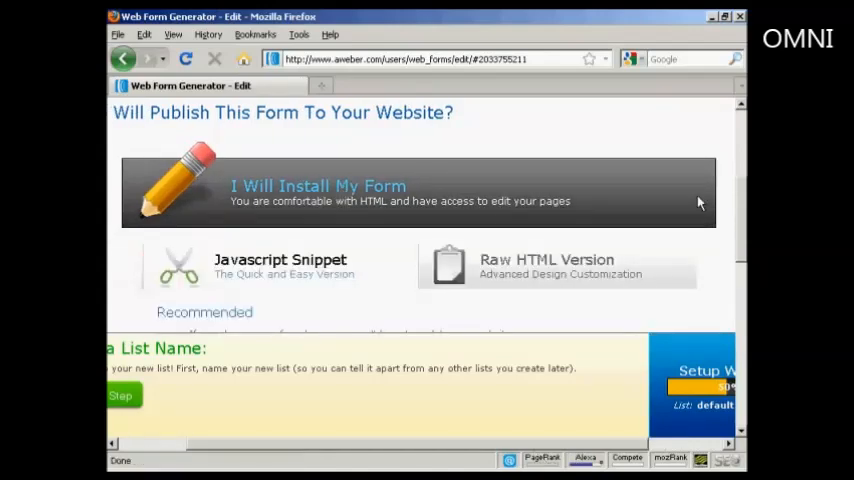
Step: Switch to the 'Raw HTML Version' tab and scroll through the generated form code
scroll("down", 3)
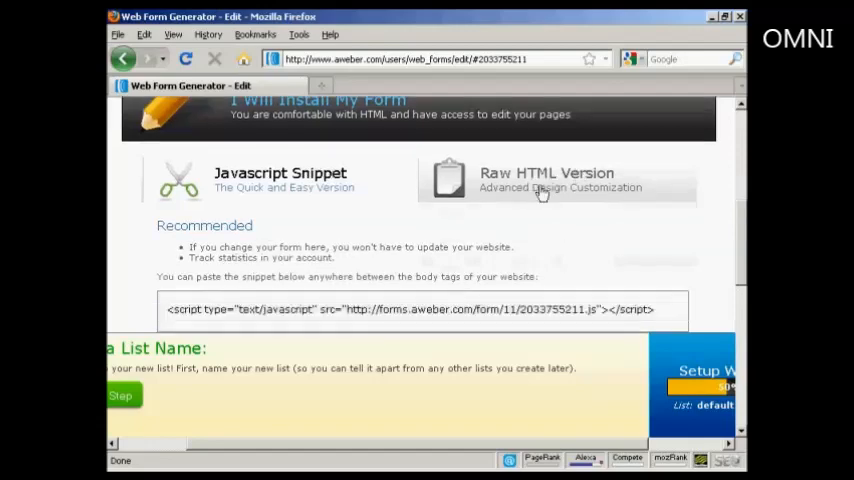
left_click(547, 178)
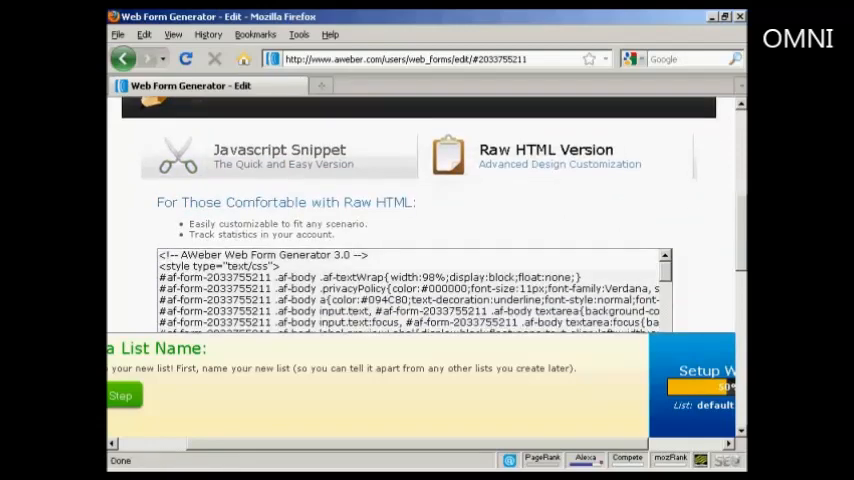
scroll("down", 3)
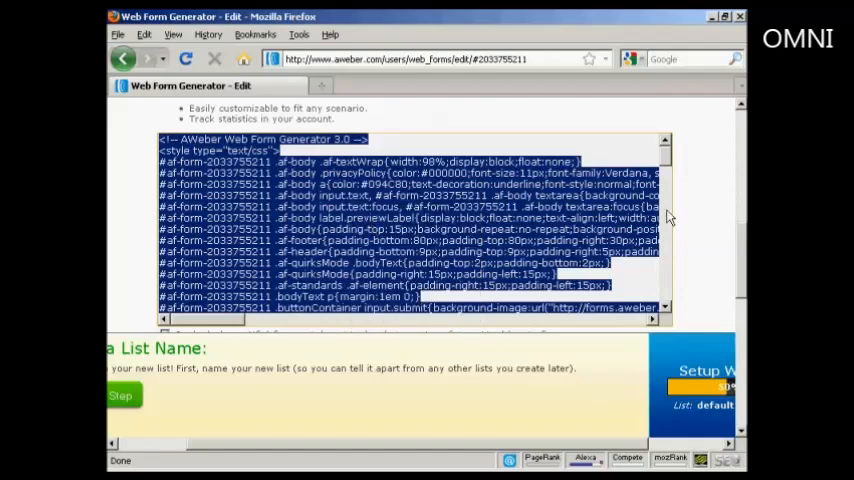
scroll("down", 3)
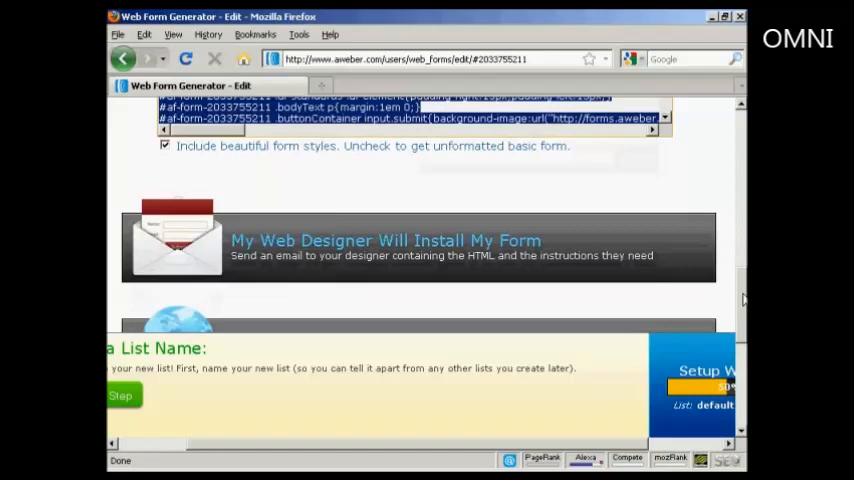
scroll("up", 3)
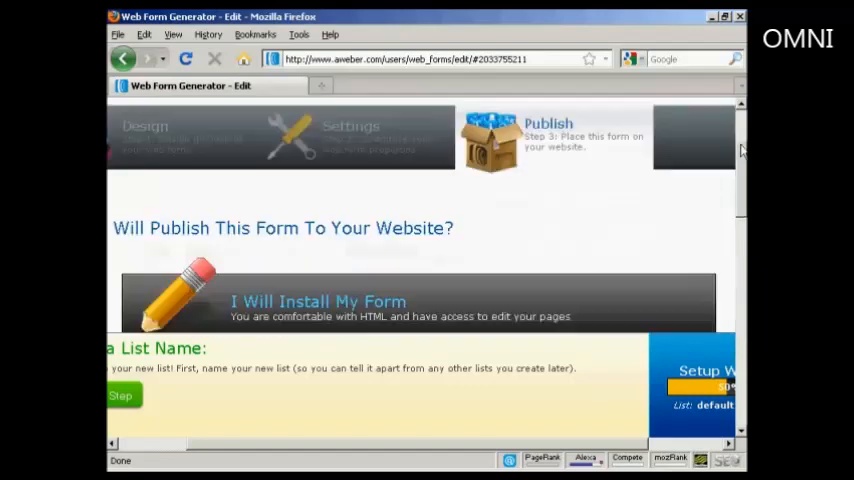
scroll("up", 3)
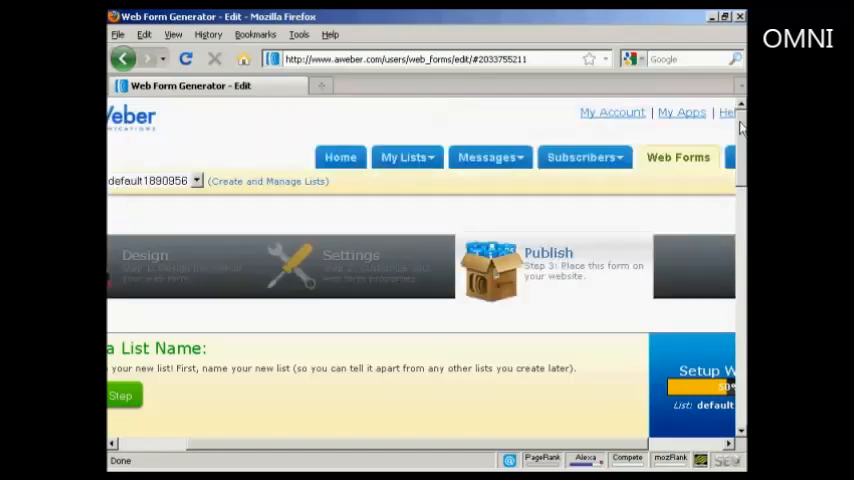